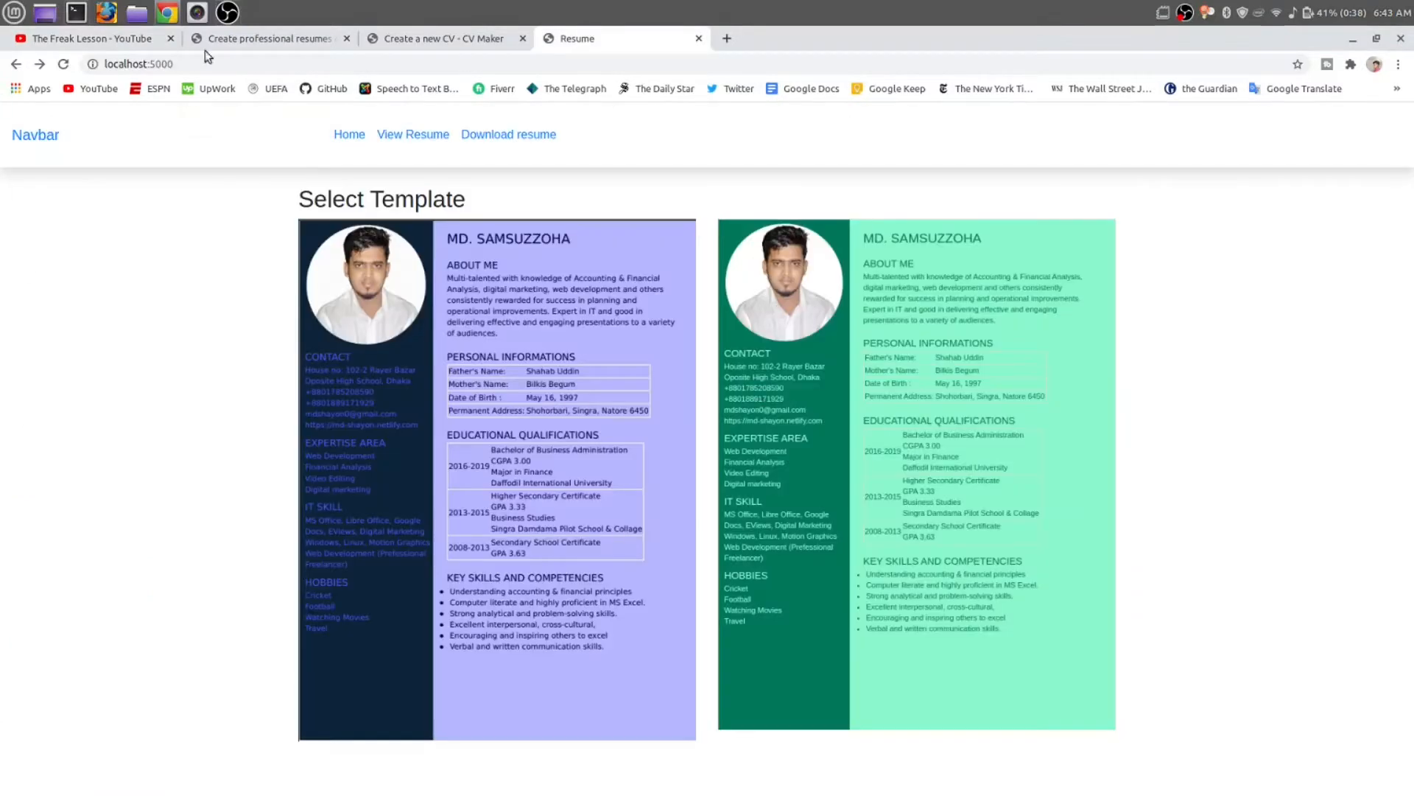
# Browse the CV Maker gallery of Headline, Mocca, Executive, Elegant, Bold and Metro templates.
pyautogui.click(266, 38)
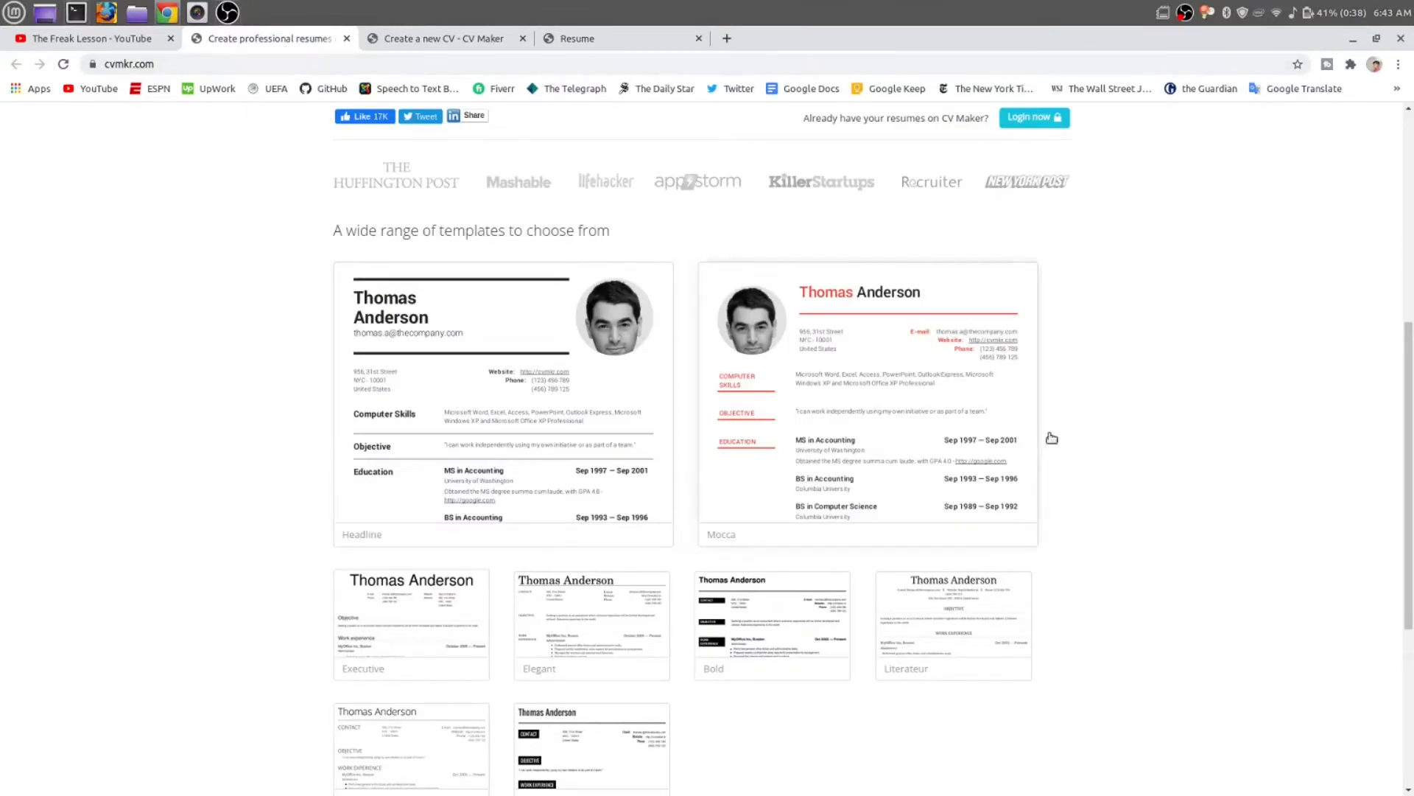
pyautogui.scroll(-3)
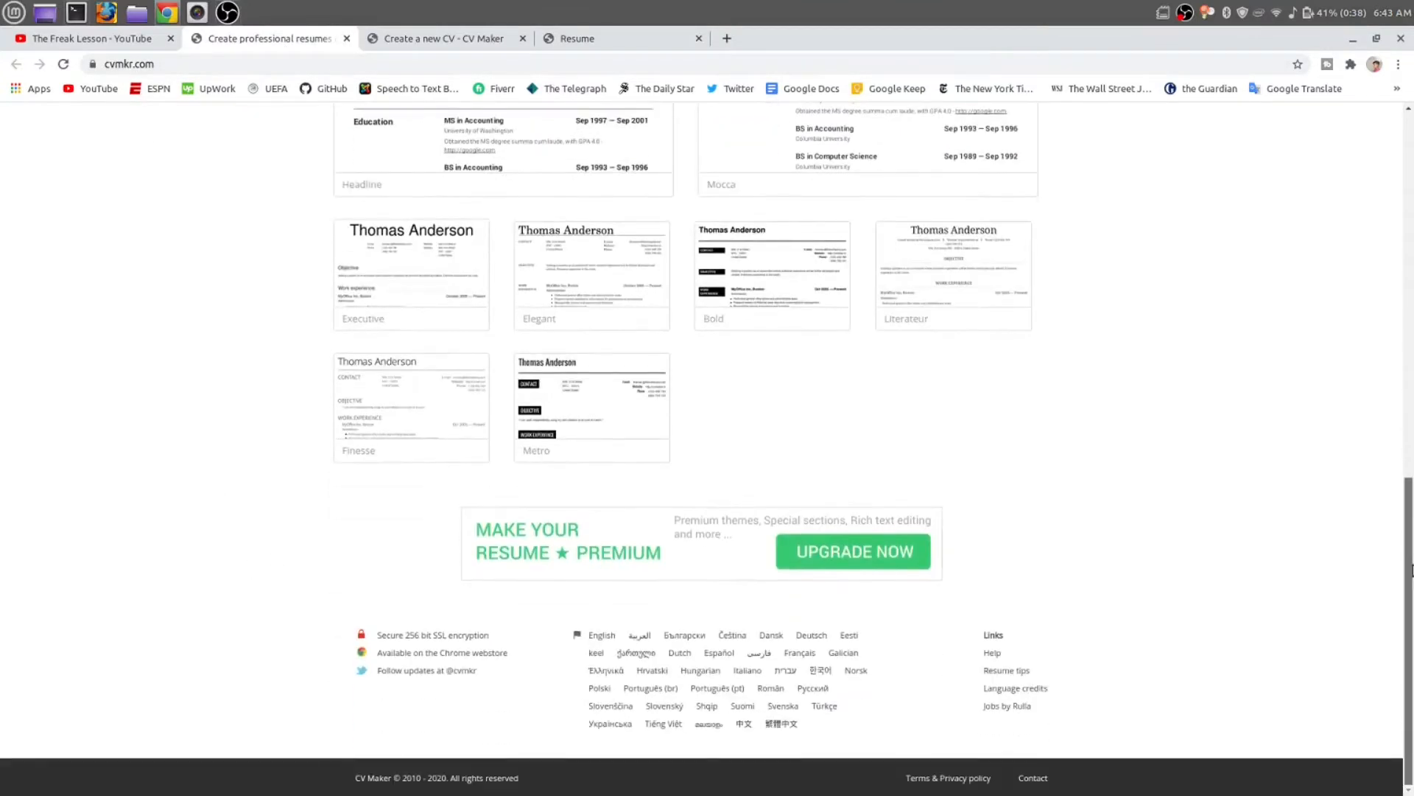
pyautogui.scroll(3)
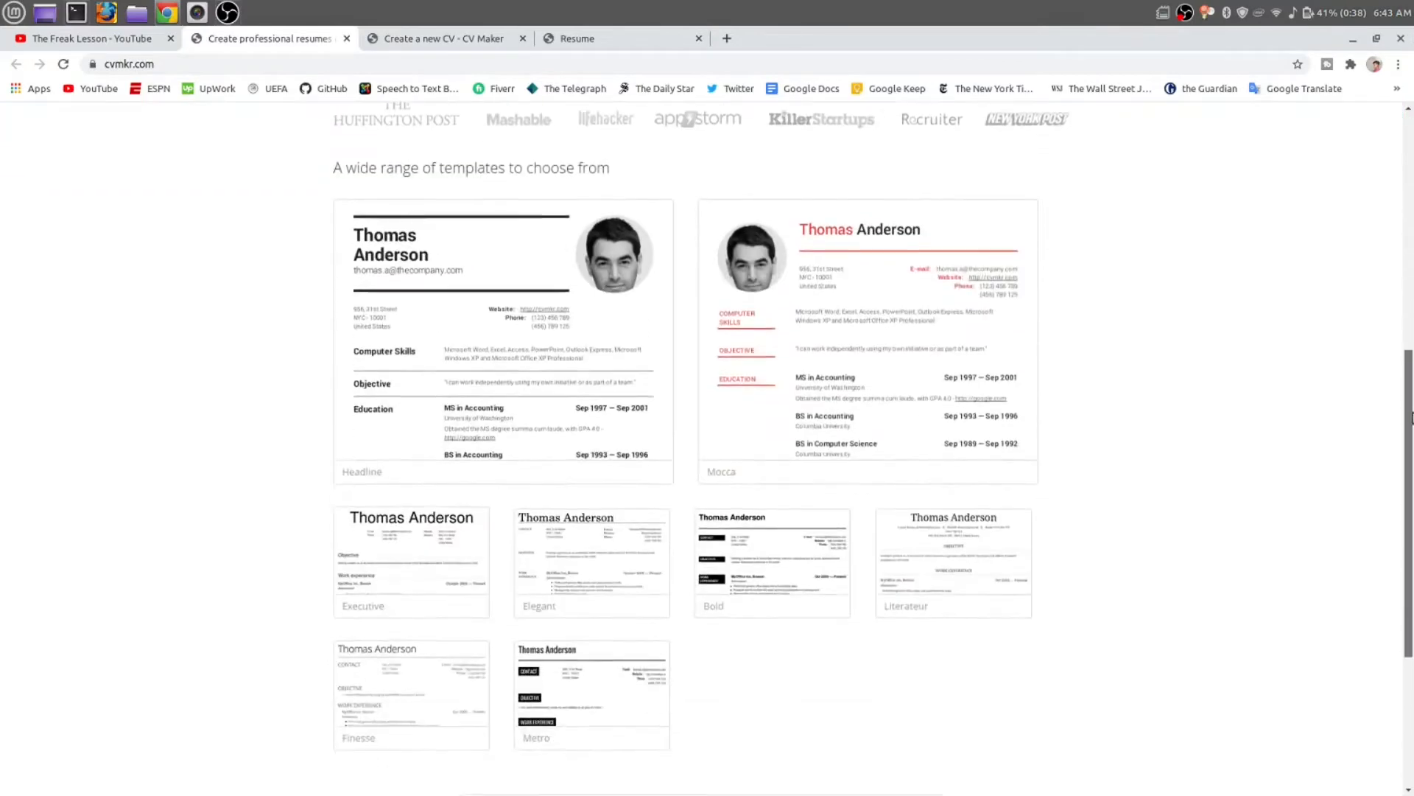
pyautogui.scroll(-3)
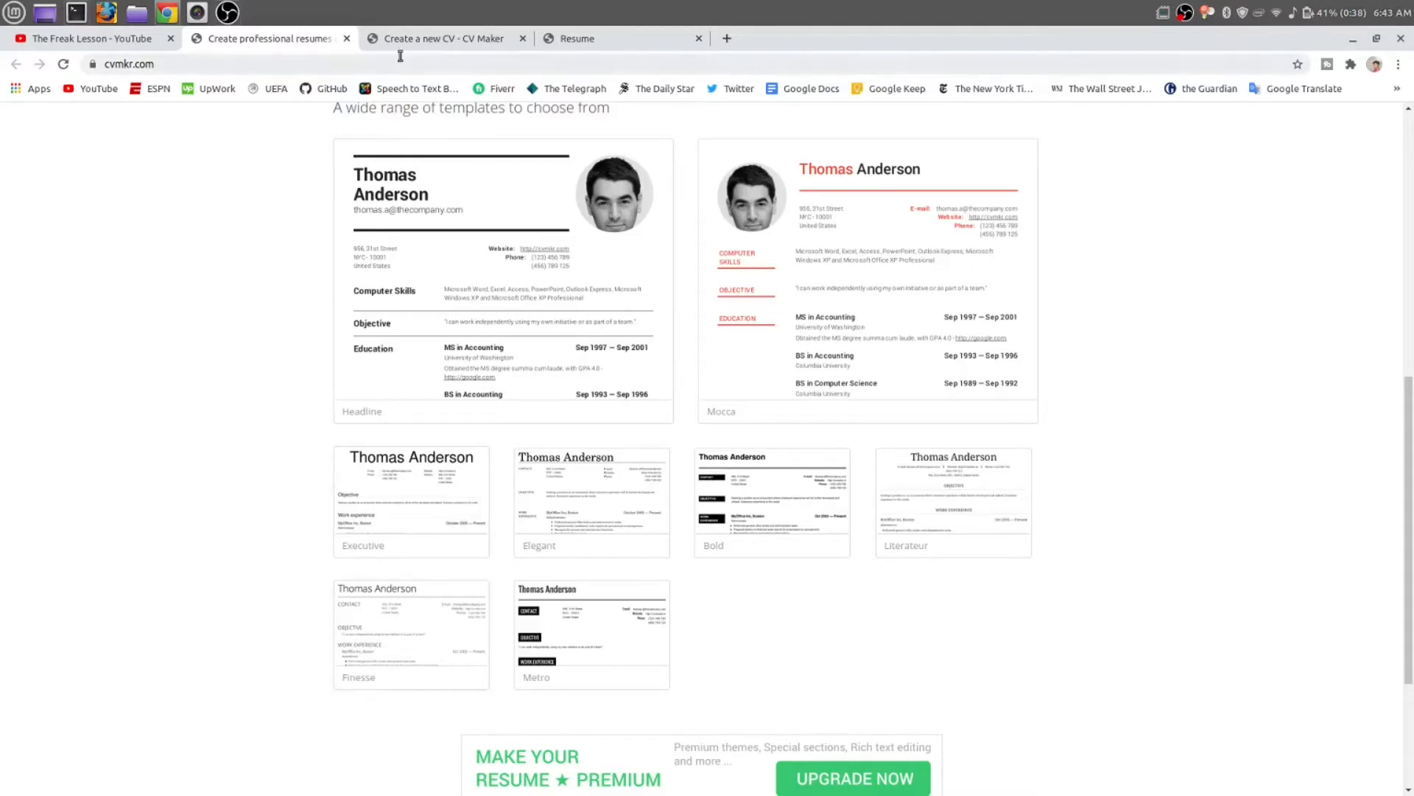
# View Zety's 'The Best CV Maker Online' landing page with its sample resume.
pyautogui.click(442, 38)
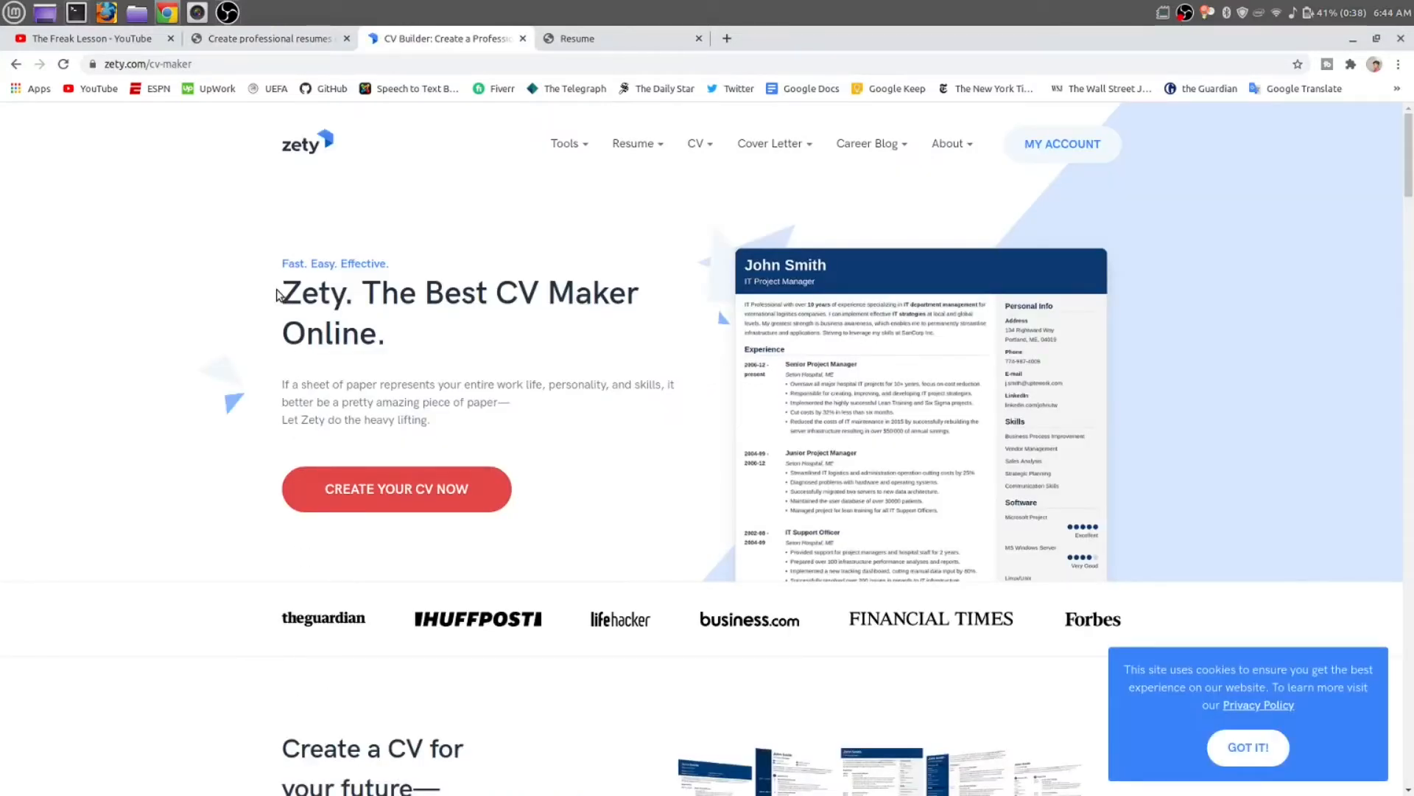
pyautogui.moveTo(505, 444)
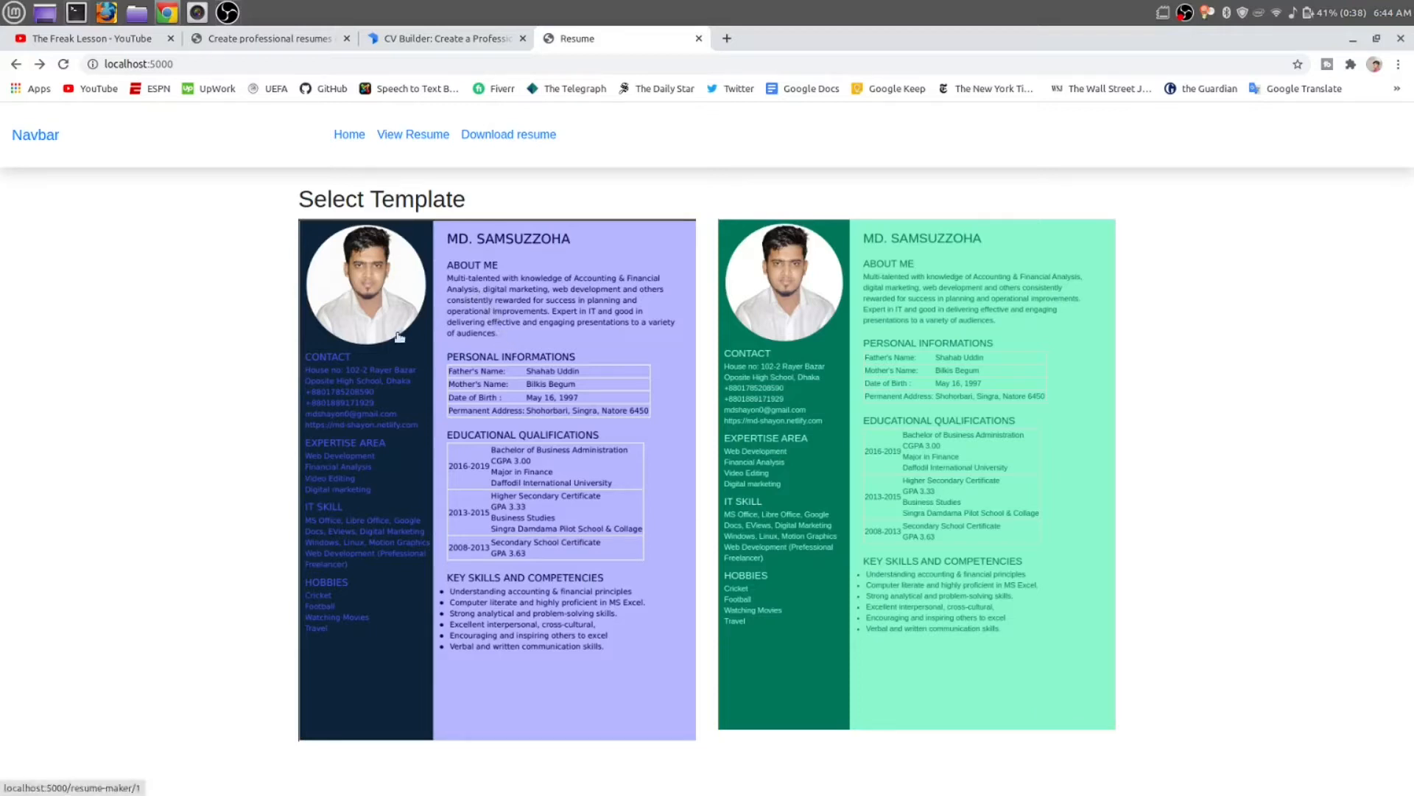
pyautogui.moveTo(471, 196)
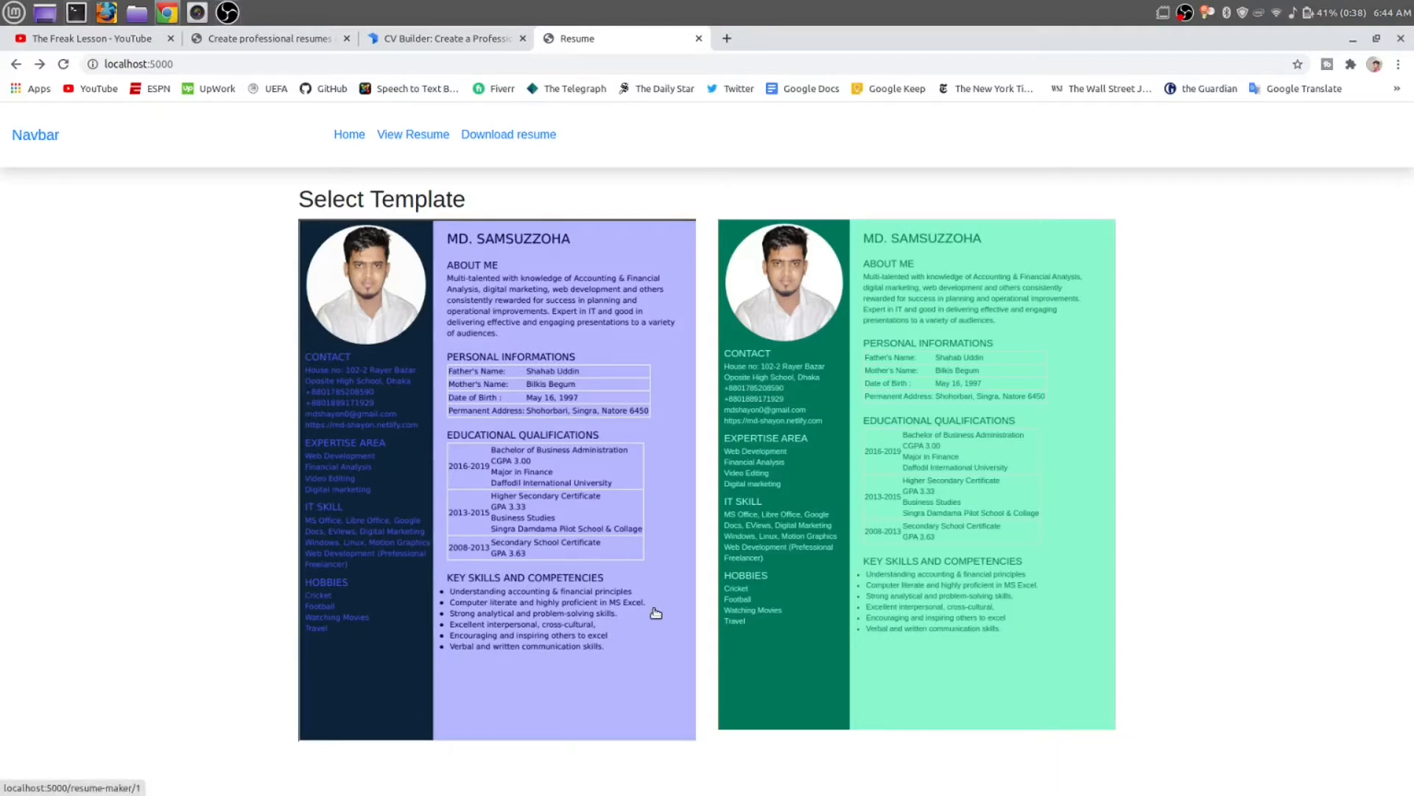
pyautogui.moveTo(485, 495)
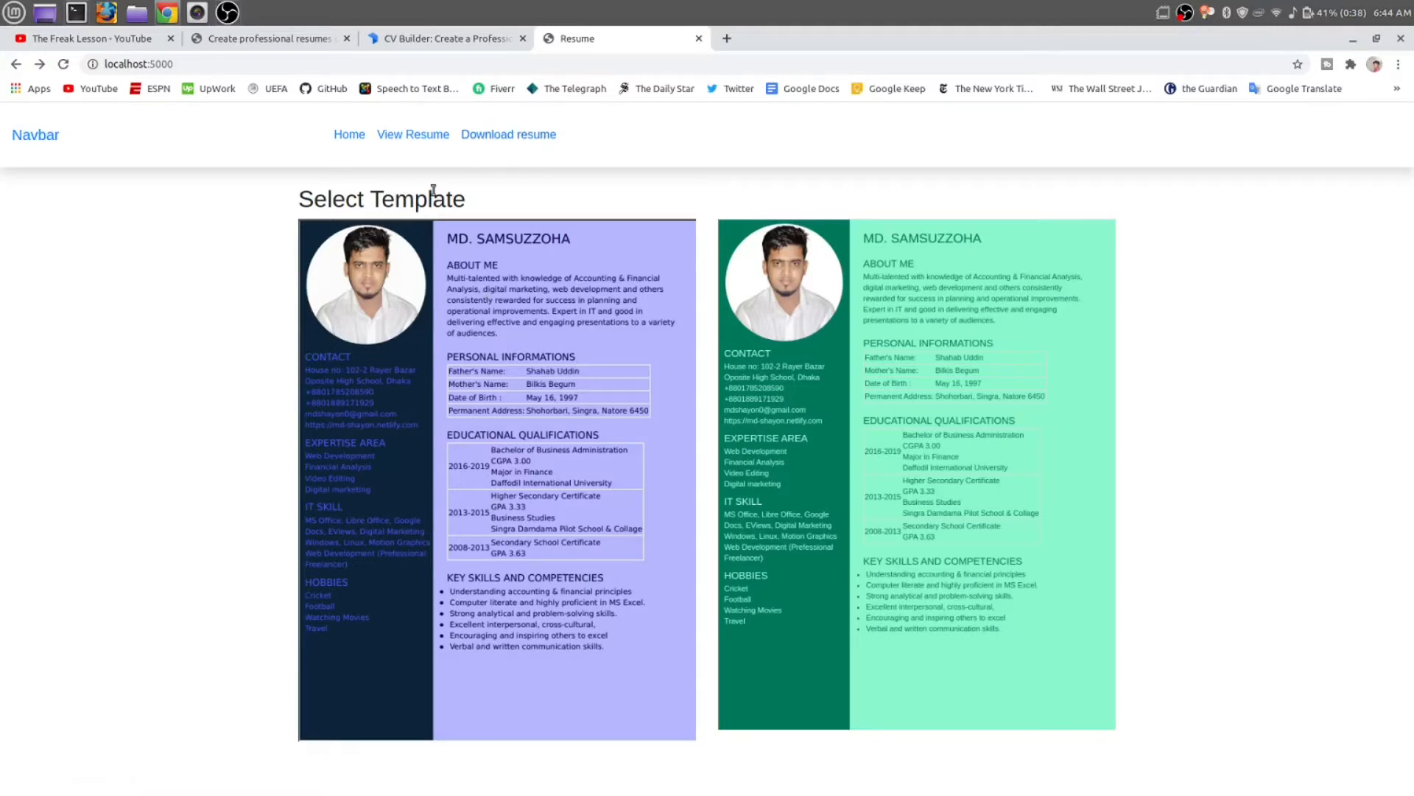
pyautogui.click(412, 134)
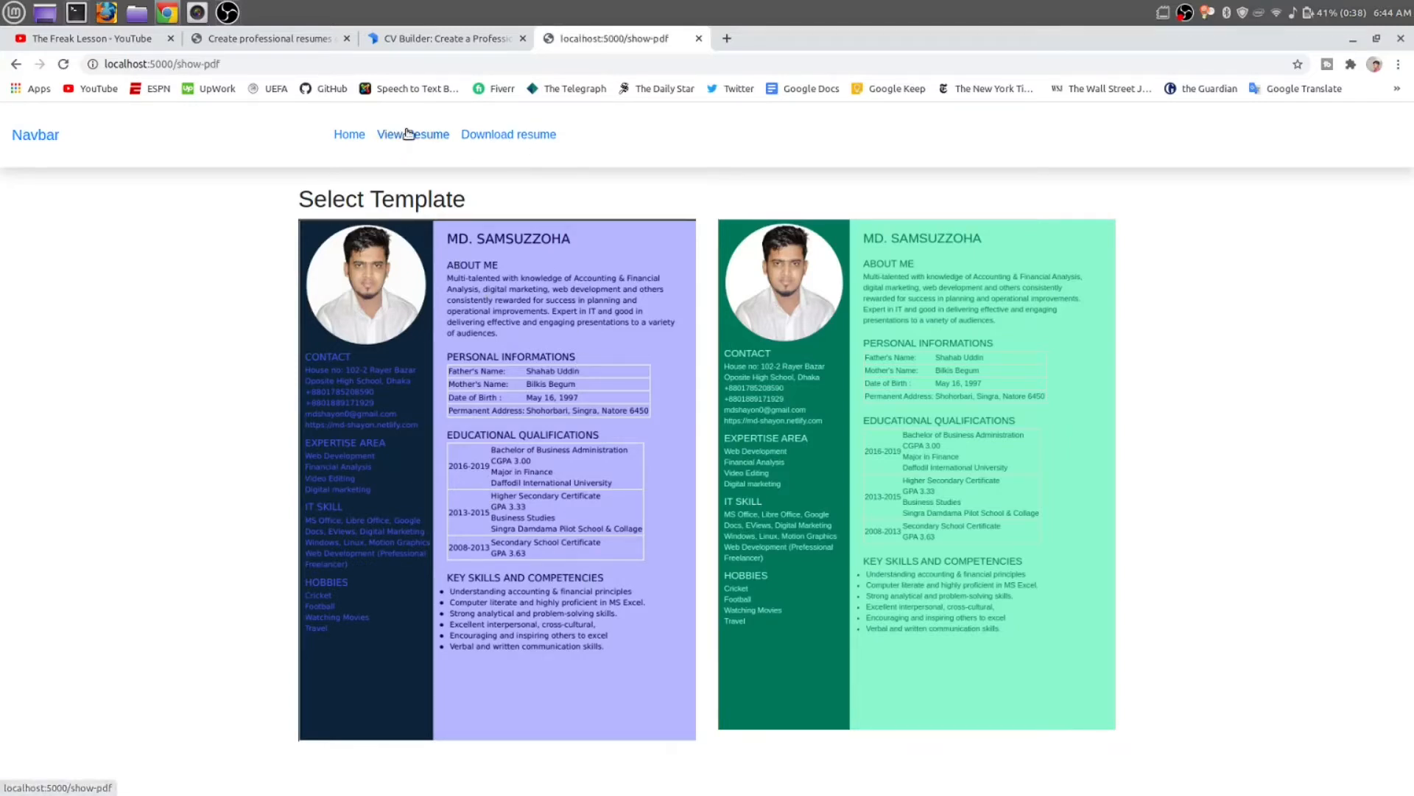
pyautogui.click(16, 64)
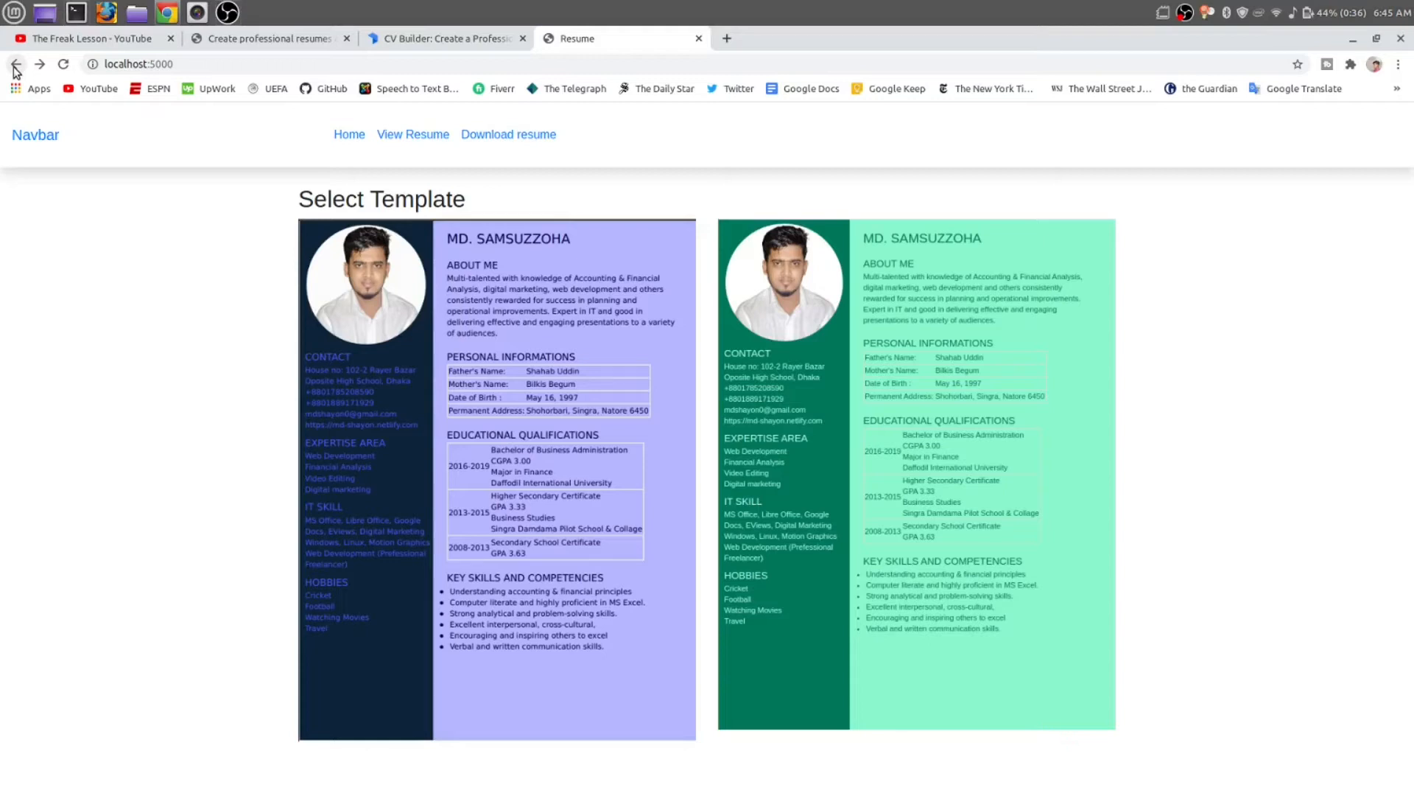
pyautogui.moveTo(47, 708)
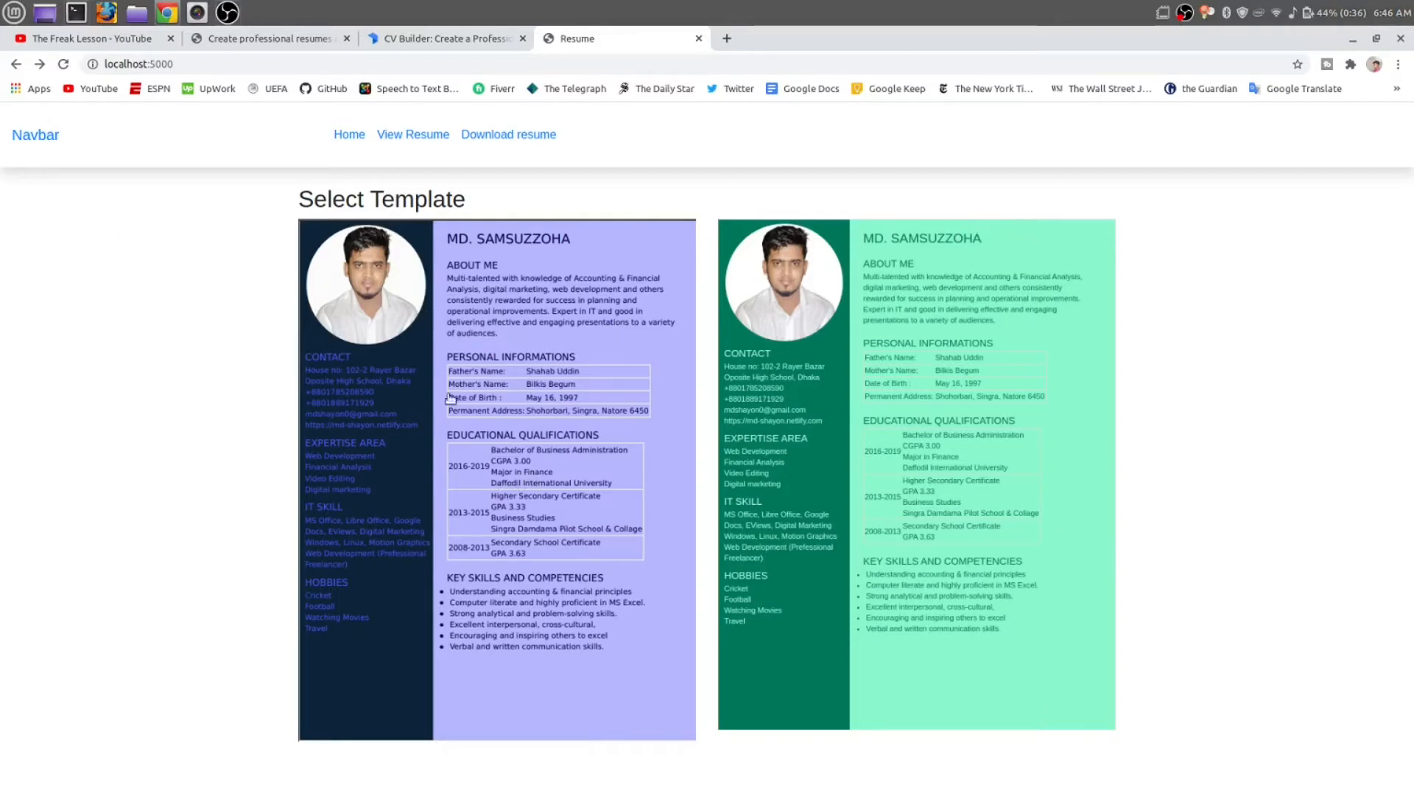
pyautogui.moveTo(913, 329)
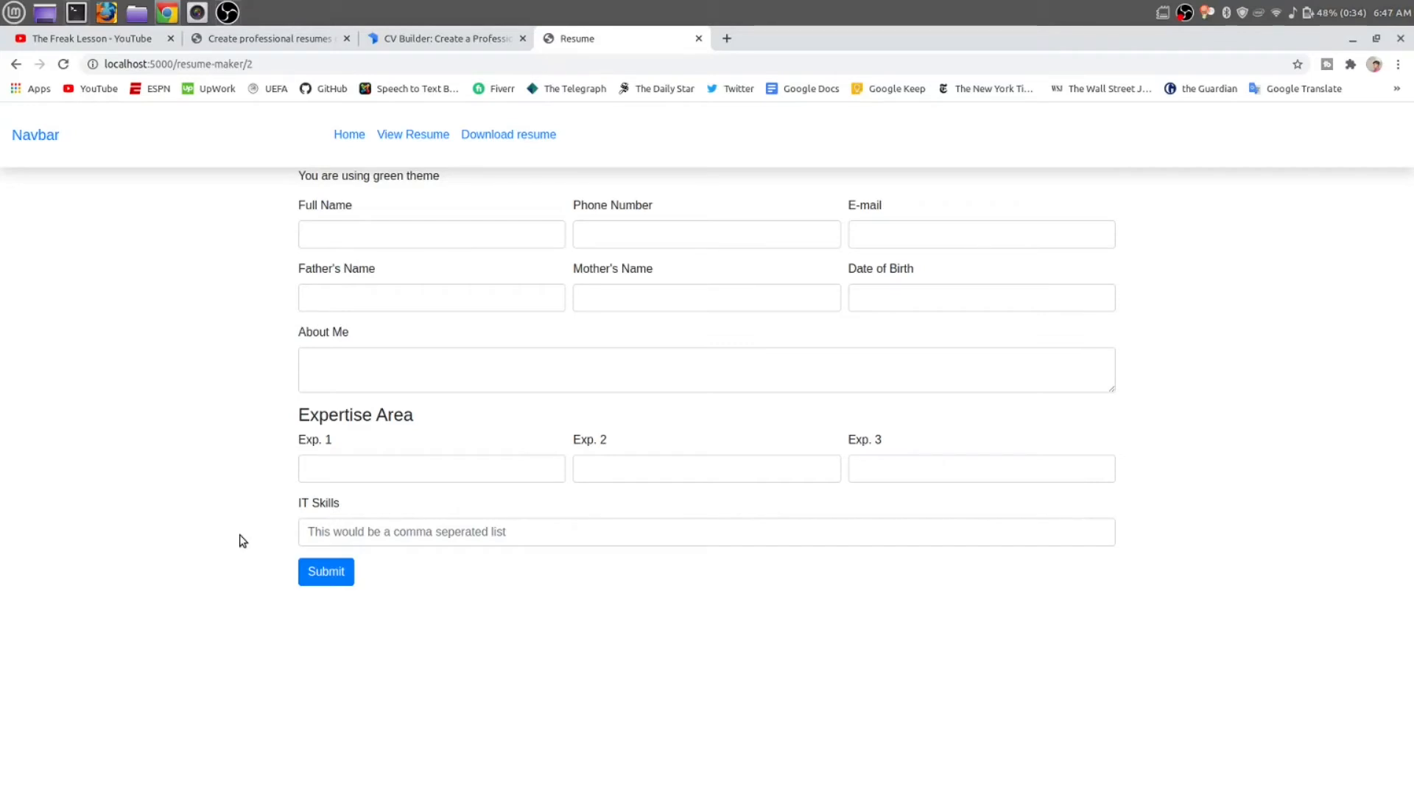
# Finish entering MD SHAYON's details in the green-theme form and submit it.
pyautogui.write('F Name')
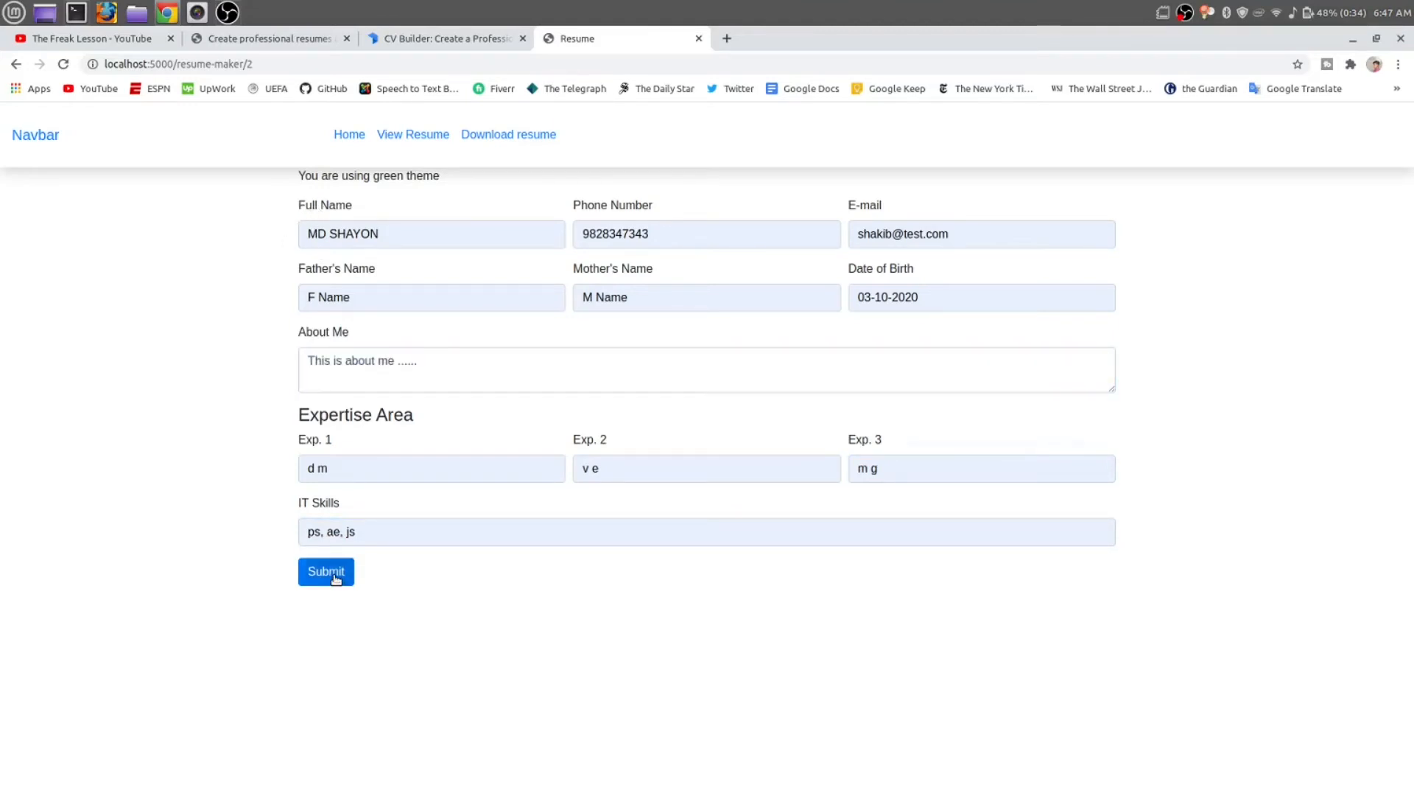
pyautogui.click(325, 571)
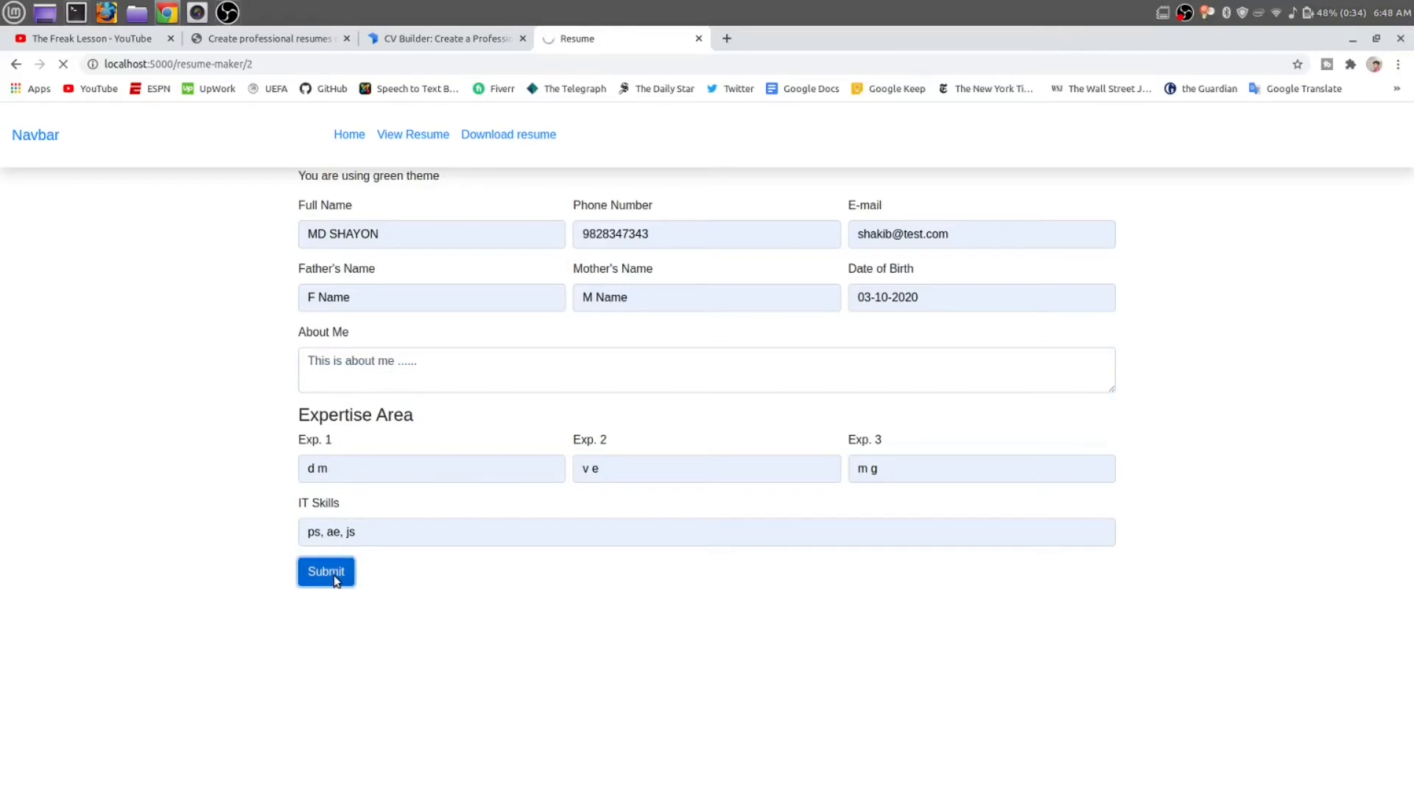
pyautogui.click(325, 570)
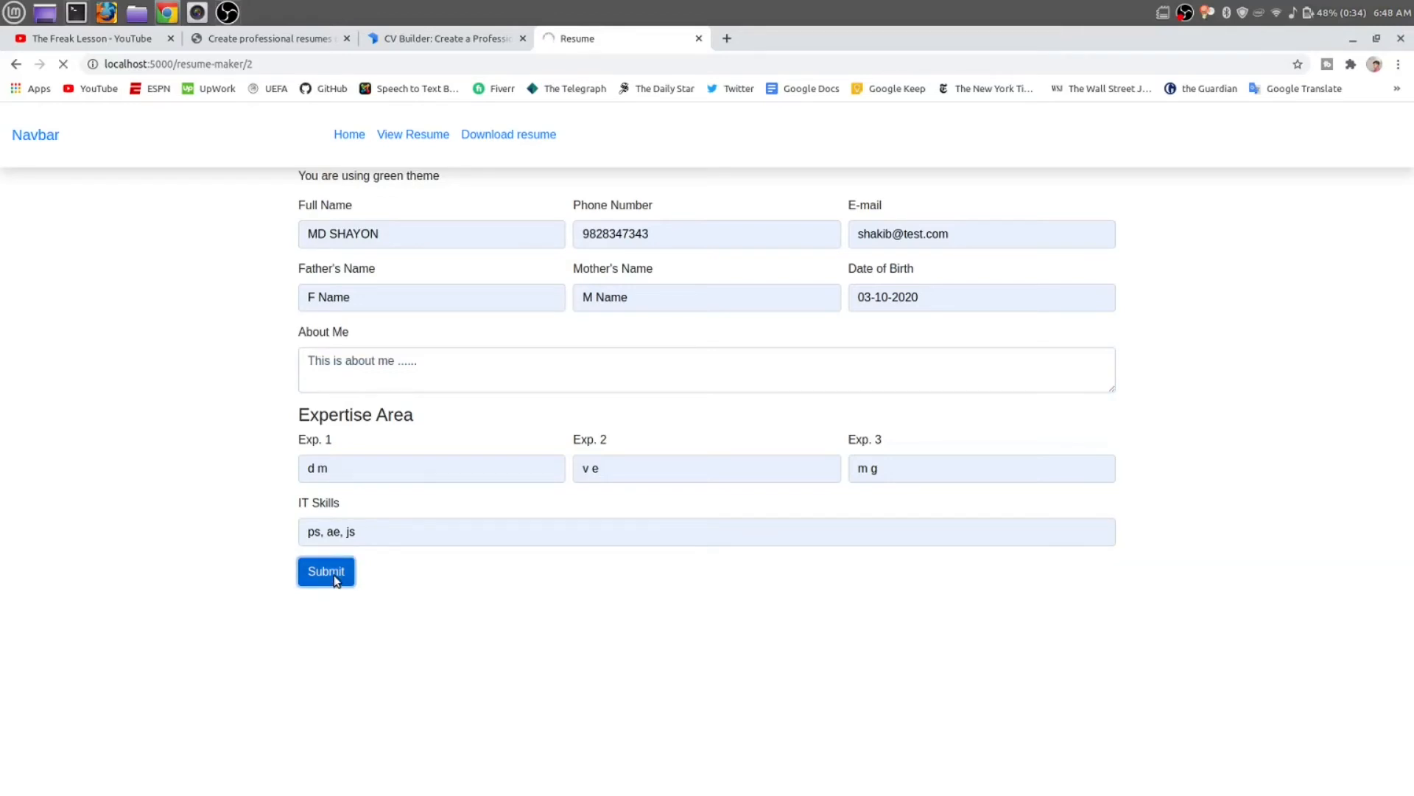
pyautogui.click(325, 571)
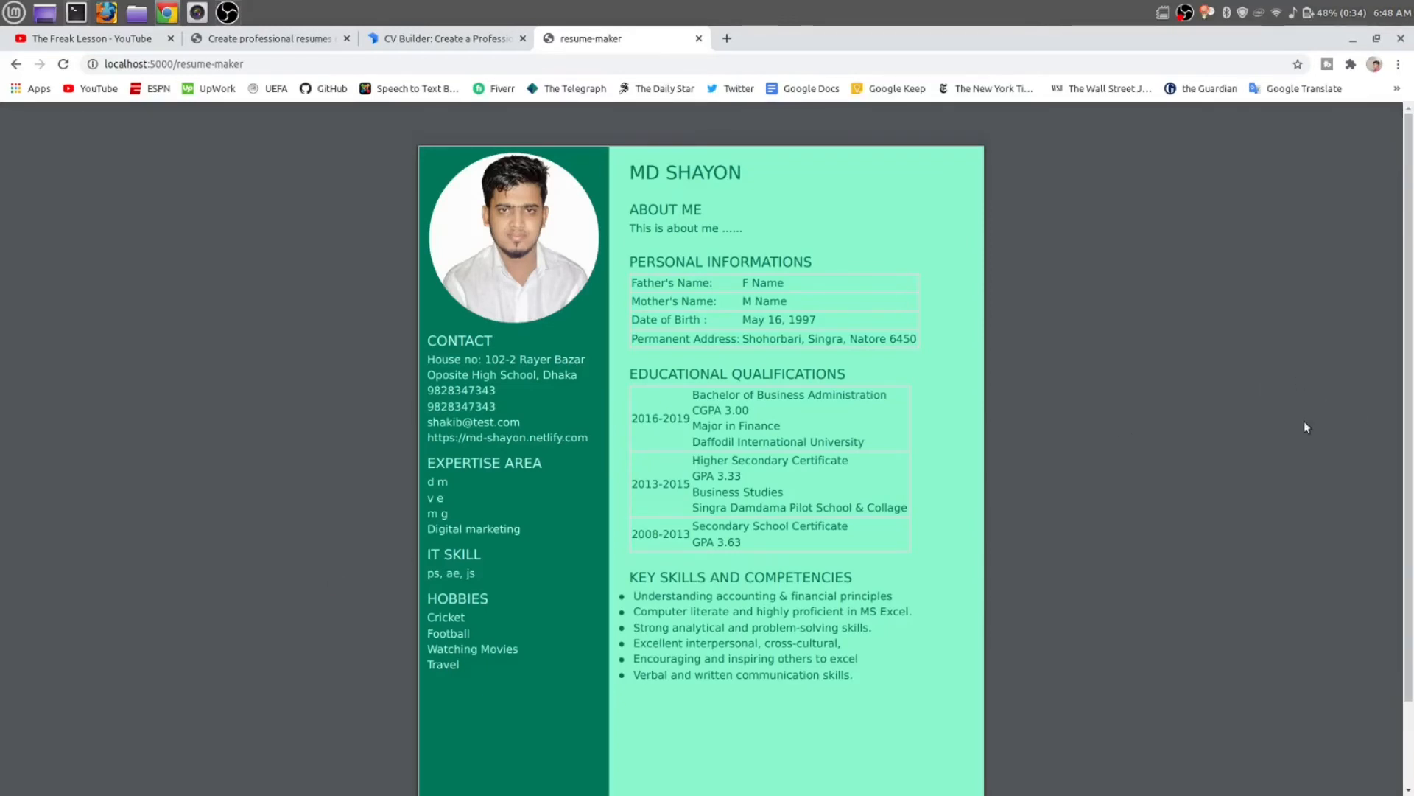
pyautogui.moveTo(1222, 505)
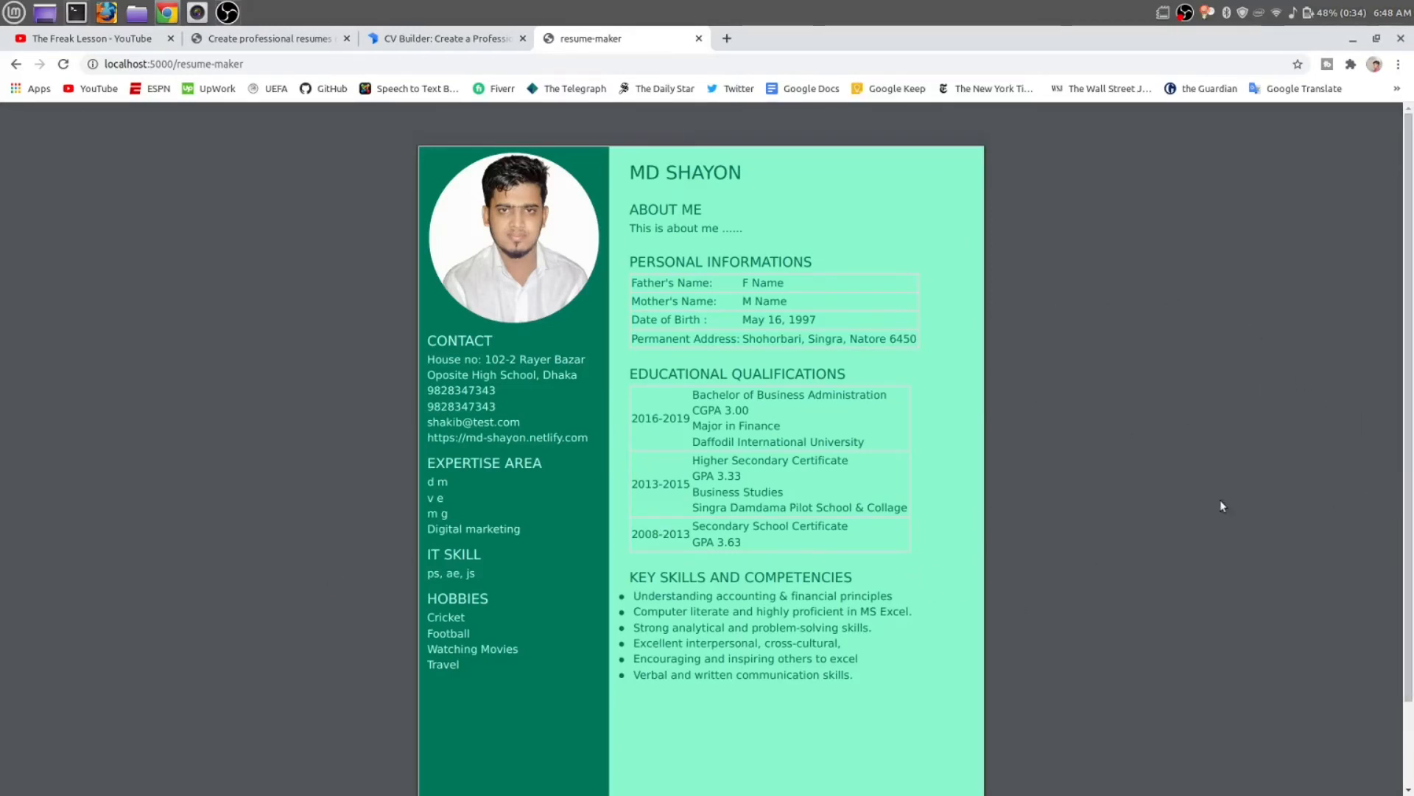
# Scroll through the generated green resume PDF, then go back to the filled form.
pyautogui.scroll(-3)
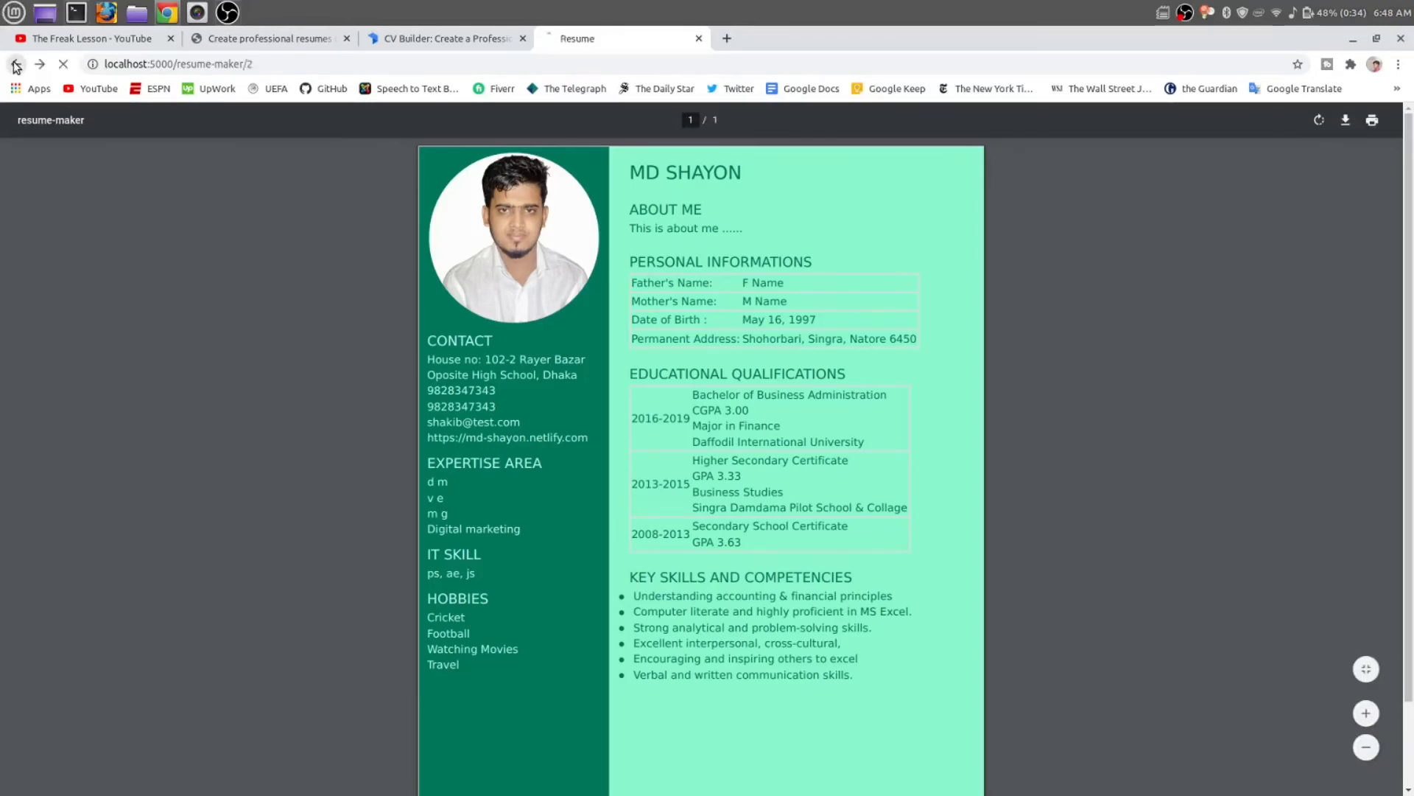
pyautogui.click(15, 64)
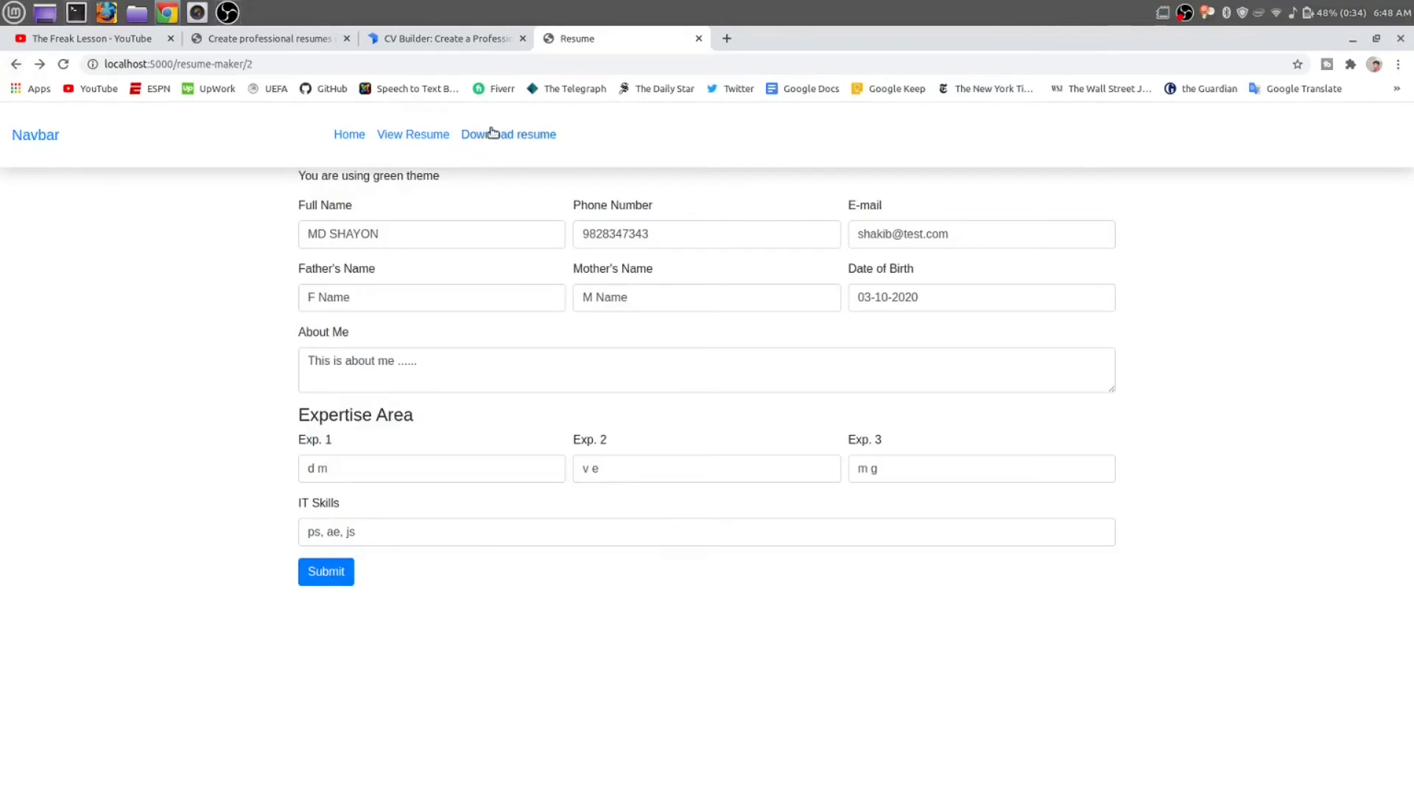
pyautogui.moveTo(509, 134)
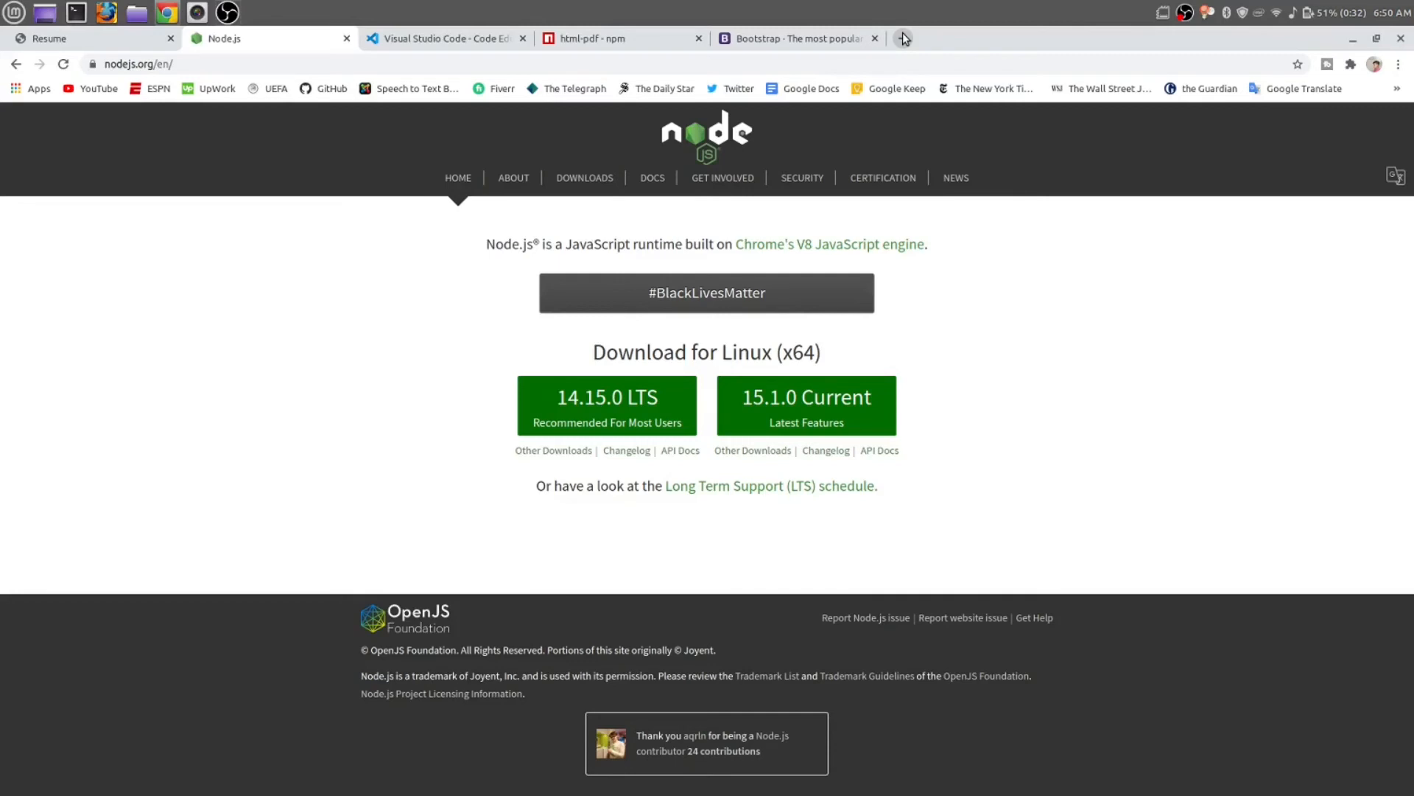
pyautogui.moveTo(172, 82)
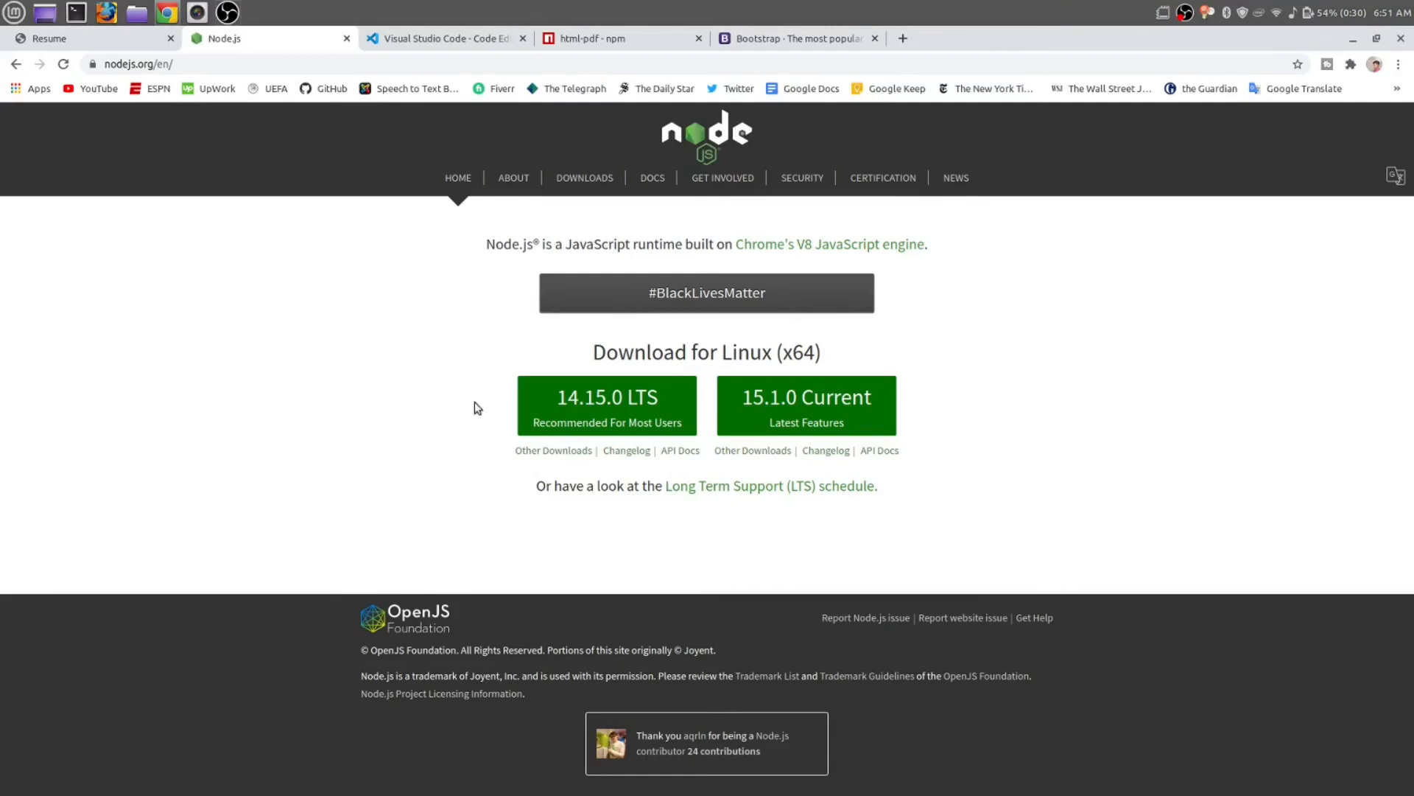
pyautogui.moveTo(586, 177)
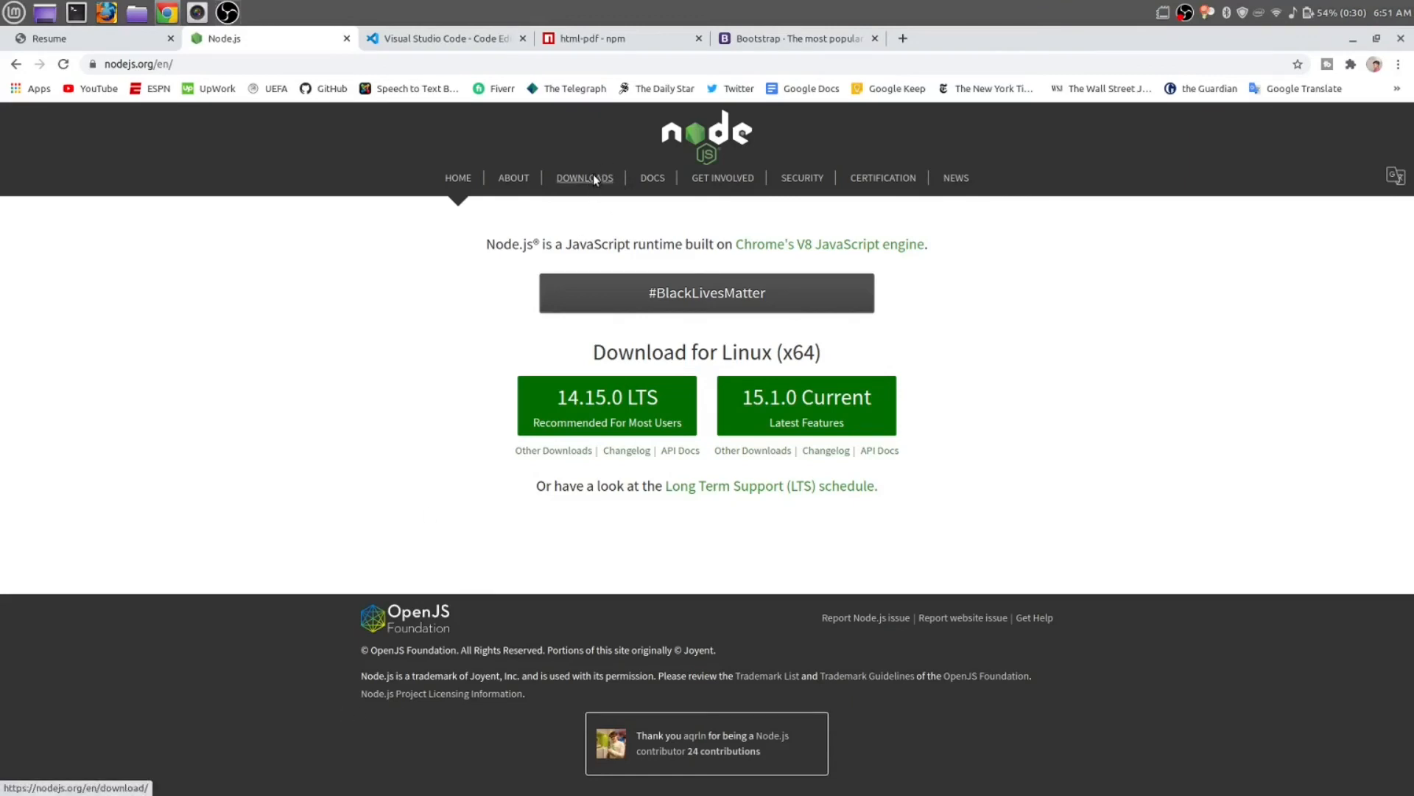
# View Node.js Downloads and the 'Installing Node.js via package manager' guide, then leave the page.
pyautogui.click(584, 177)
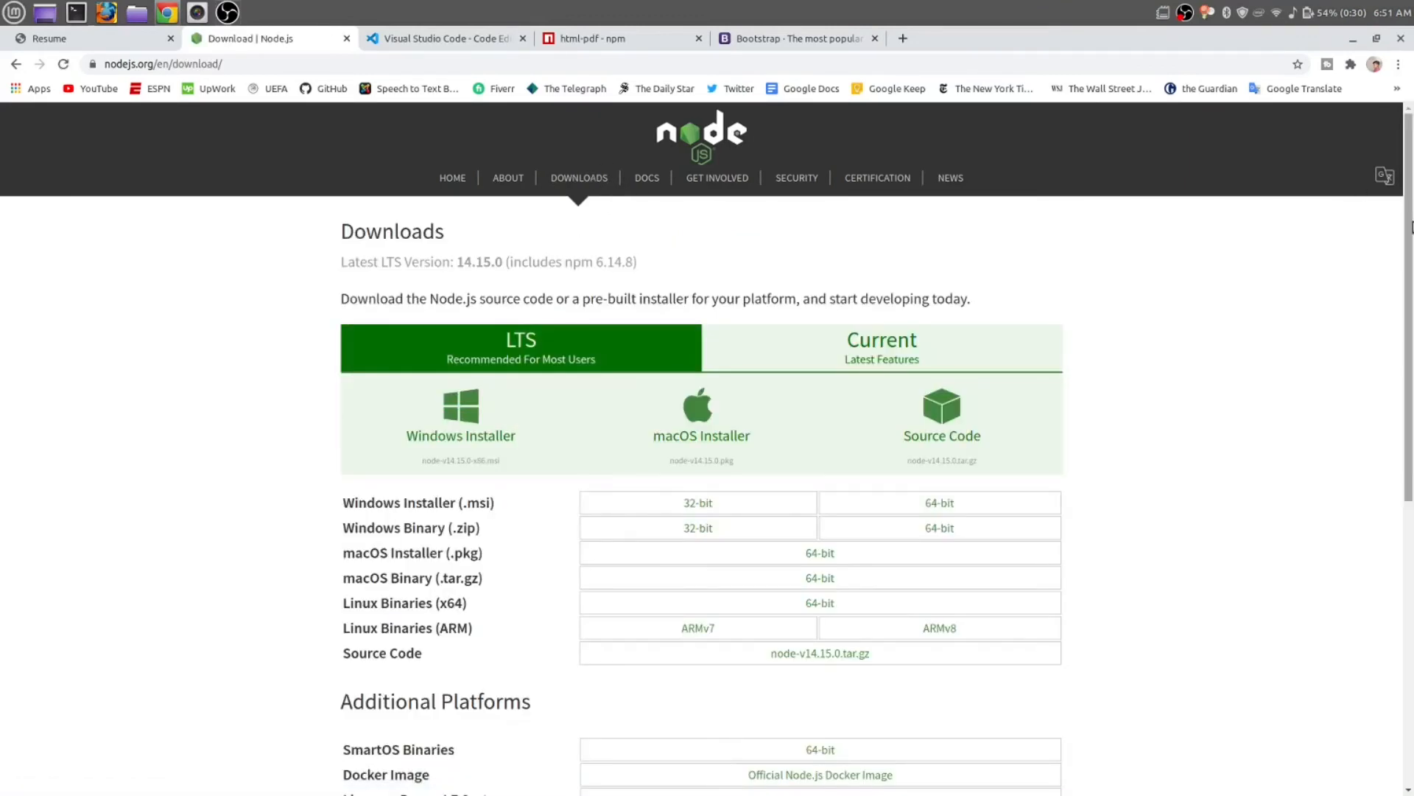
pyautogui.scroll(-3)
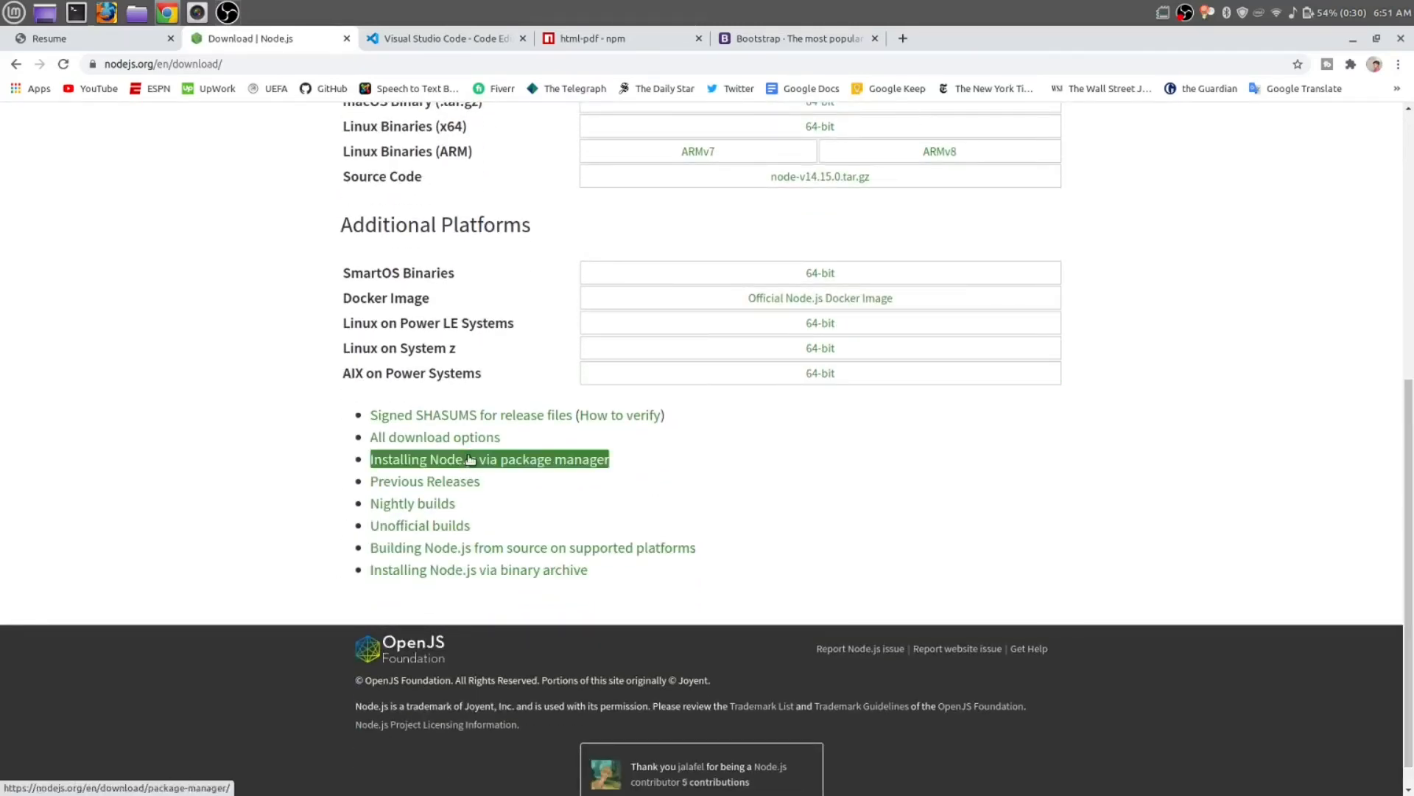
pyautogui.click(488, 459)
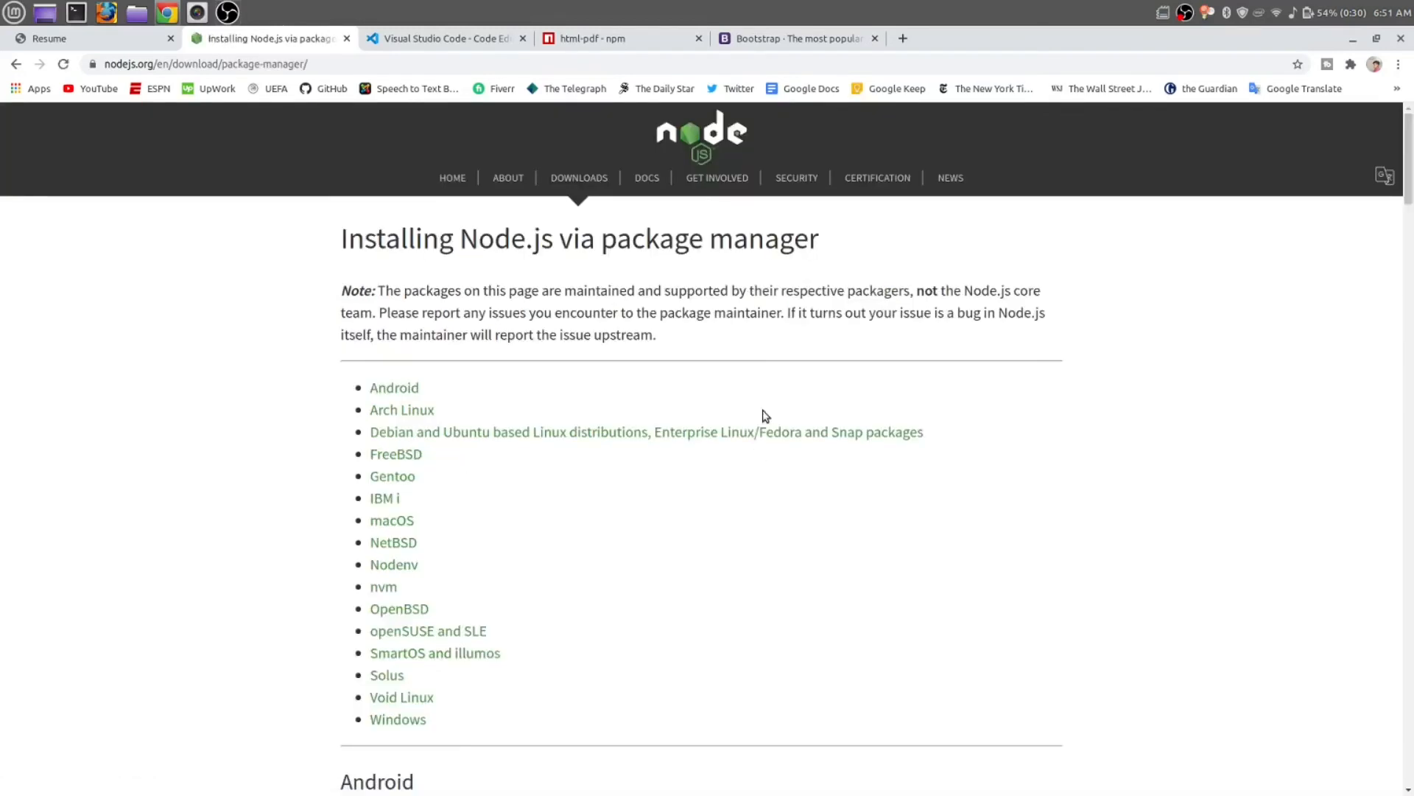
pyautogui.moveTo(334, 411)
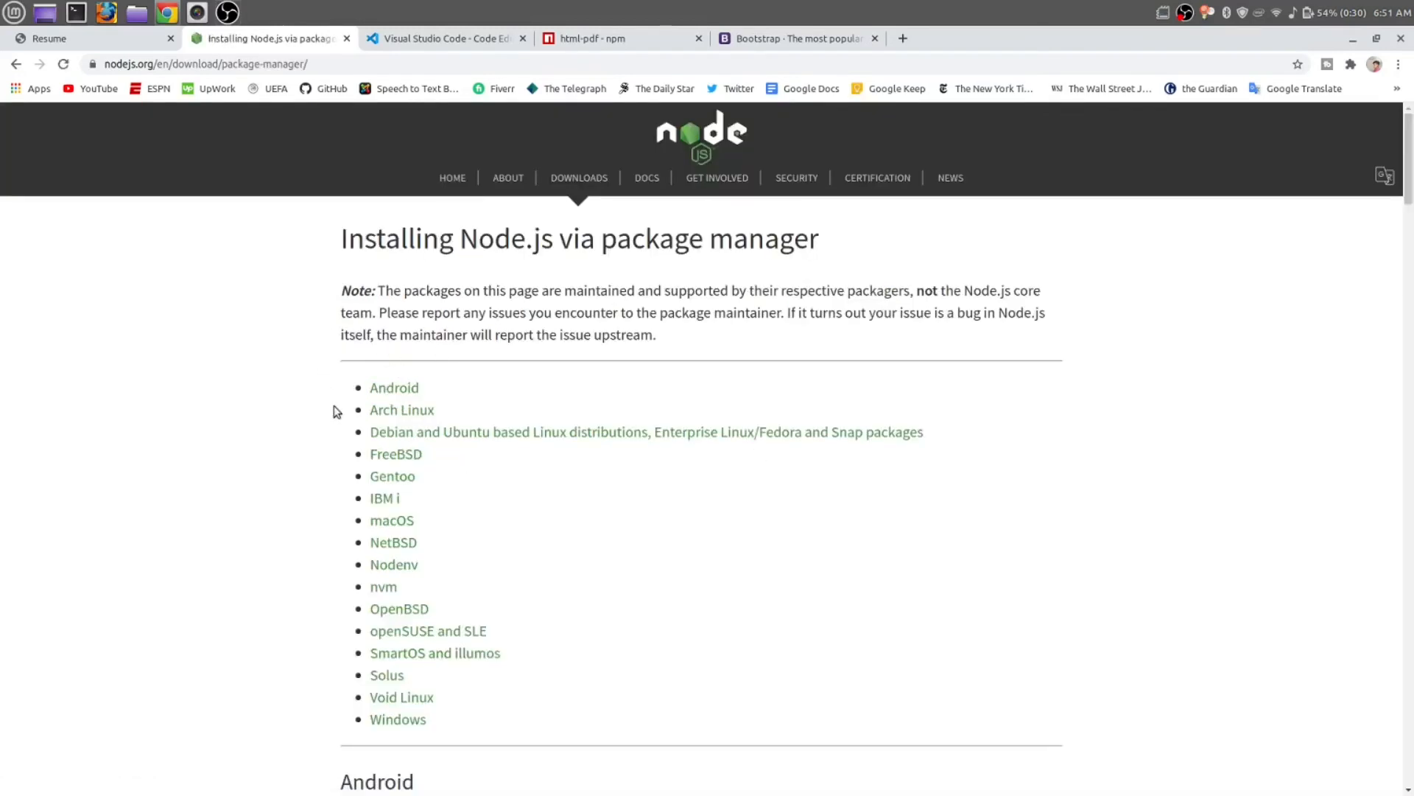
pyautogui.click(442, 37)
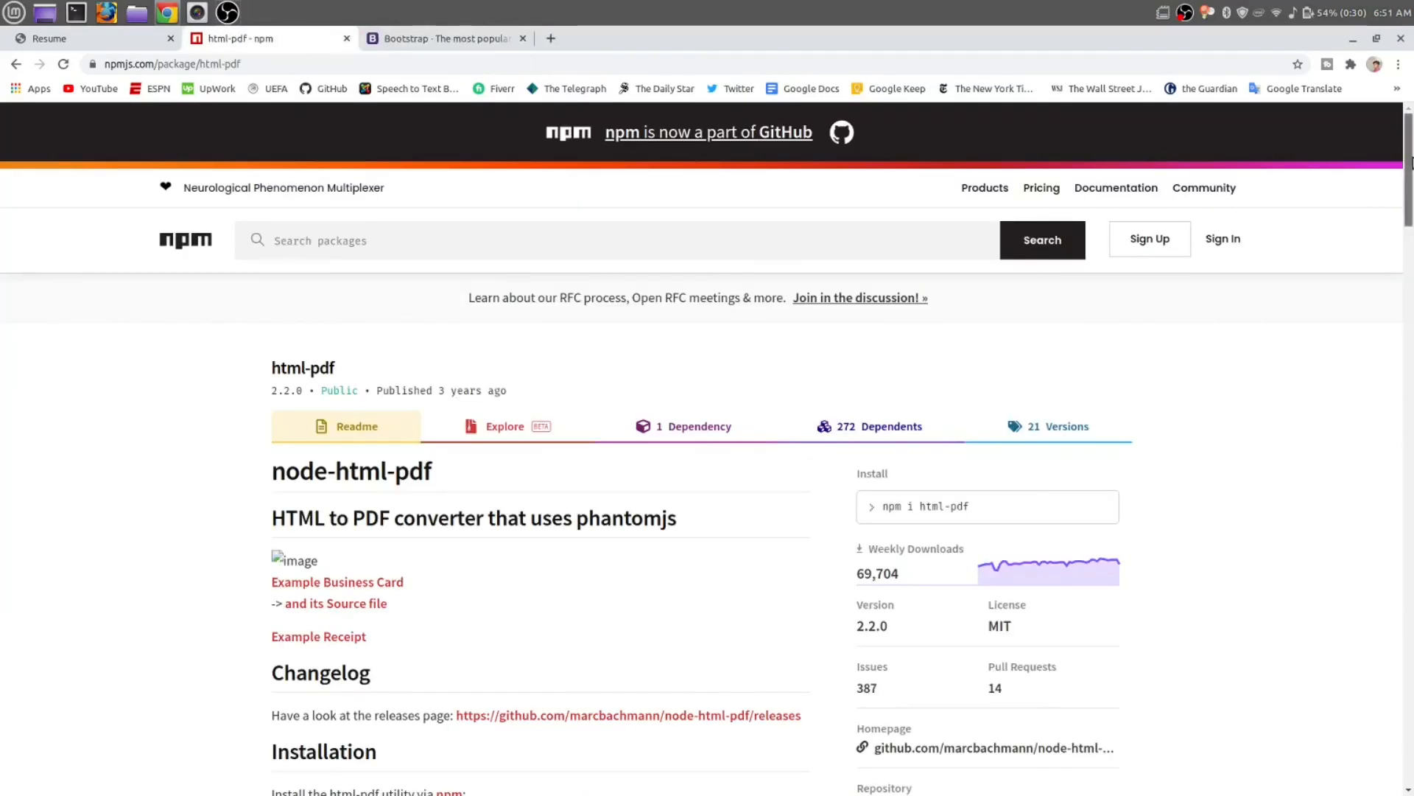
# Read html-pdf's Installation and Code example sections, then switch to the Bootstrap homepage.
pyautogui.scroll(-3)
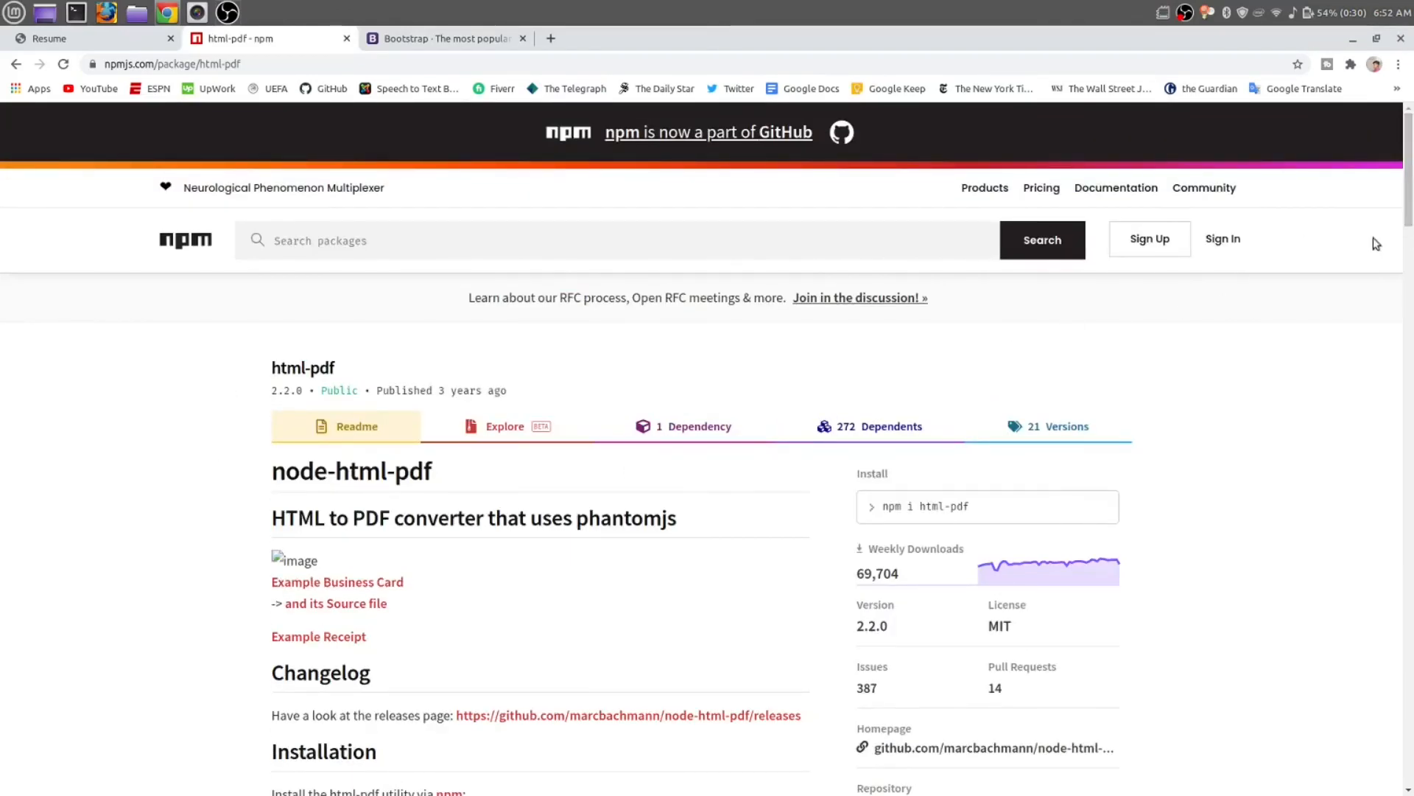
pyautogui.scroll(-3)
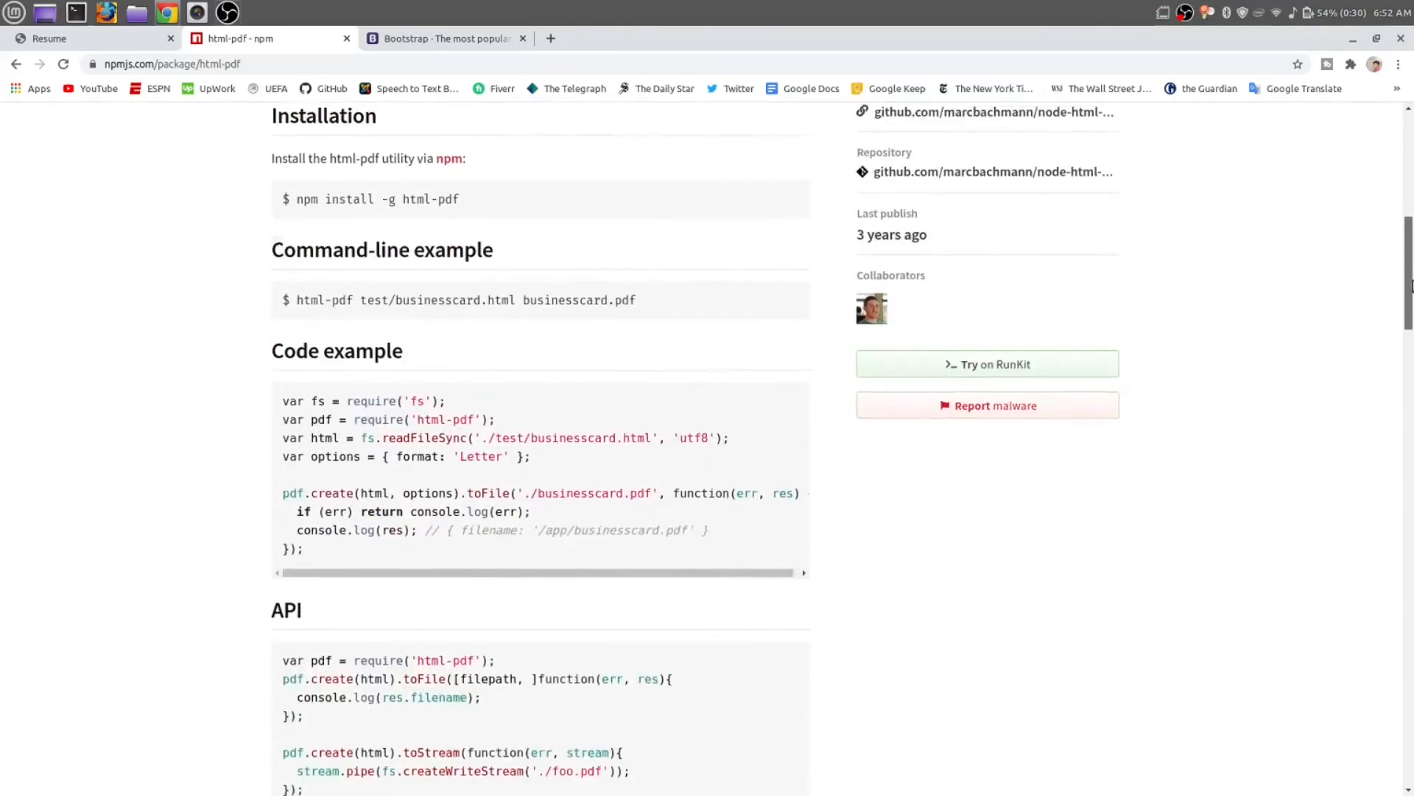
pyautogui.scroll(-3)
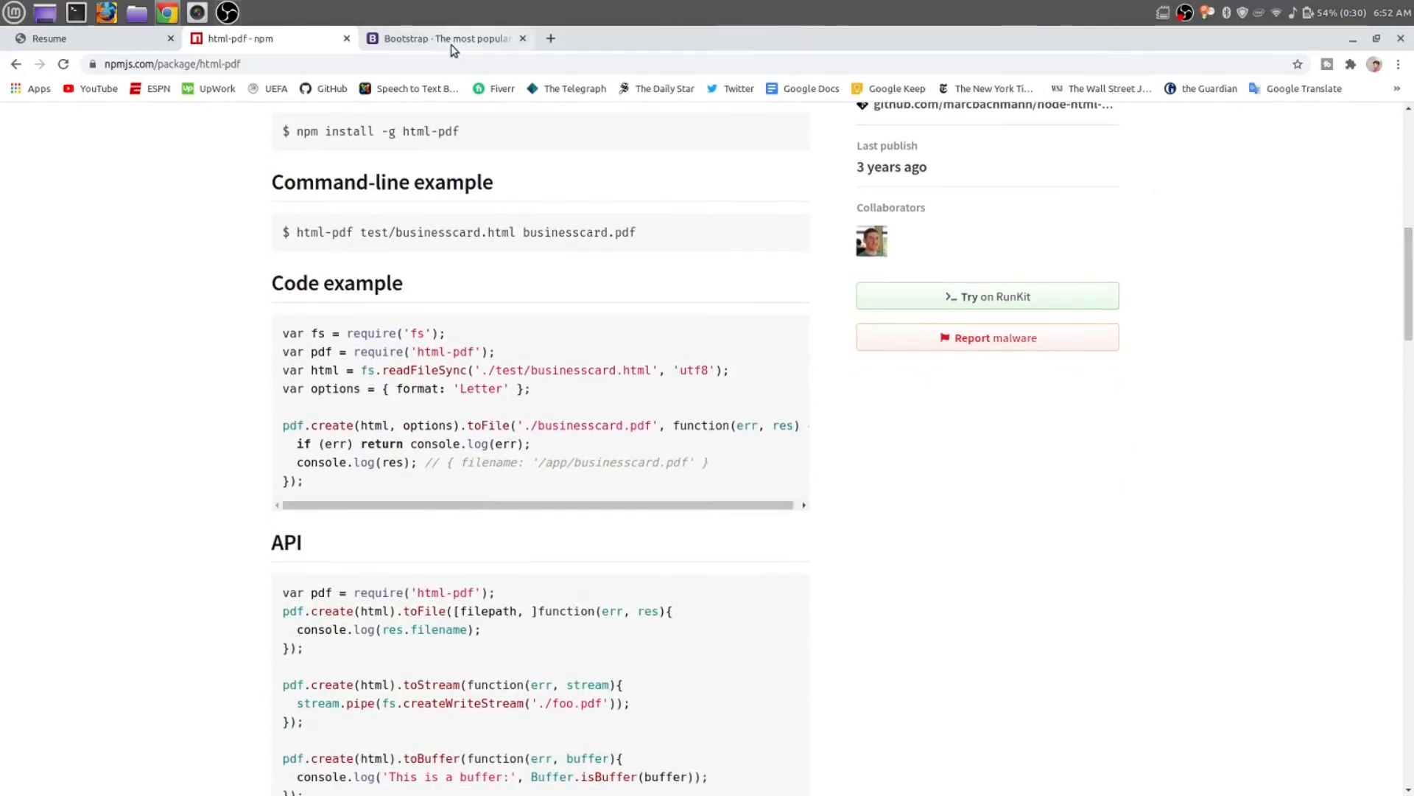
pyautogui.click(442, 37)
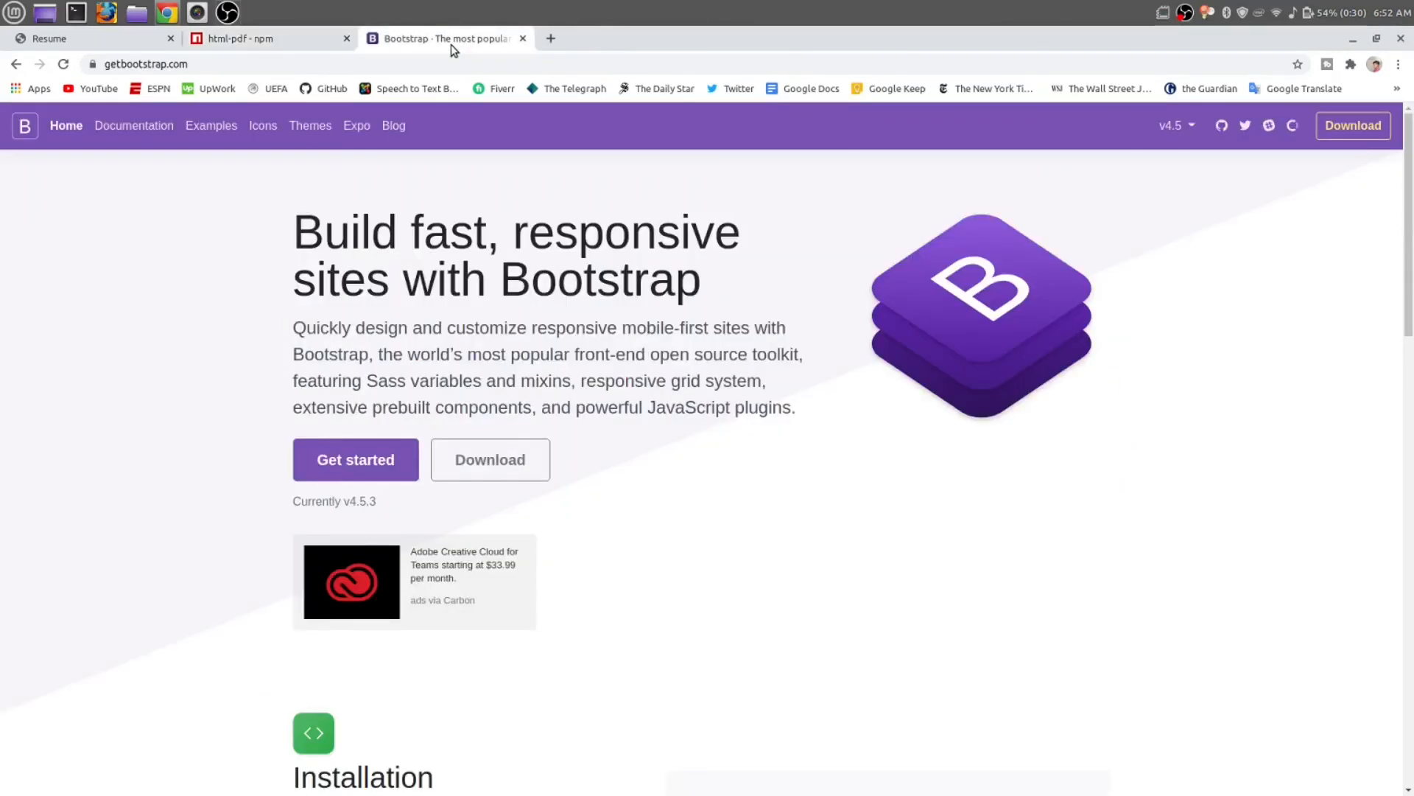